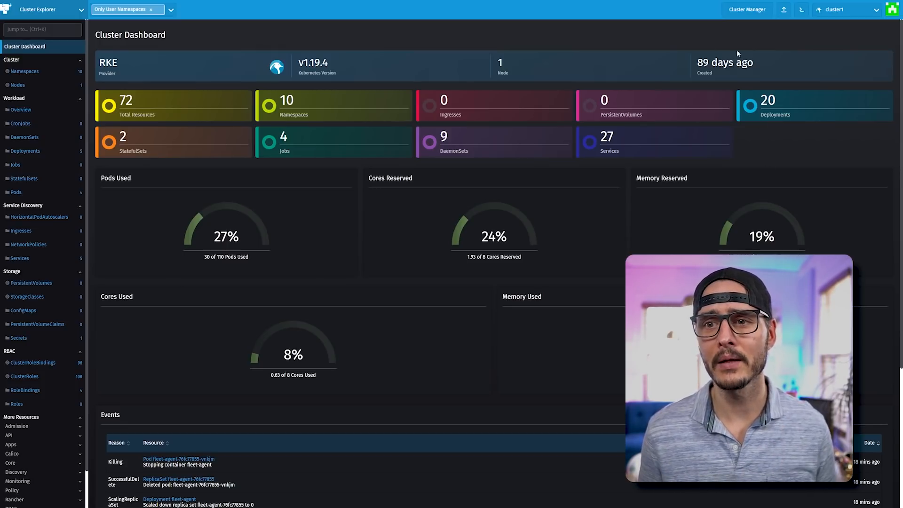
Step: Switch cluster1 to the legacy Cluster Manager dashboard with CPU, memory and pod gauges
click(747, 10)
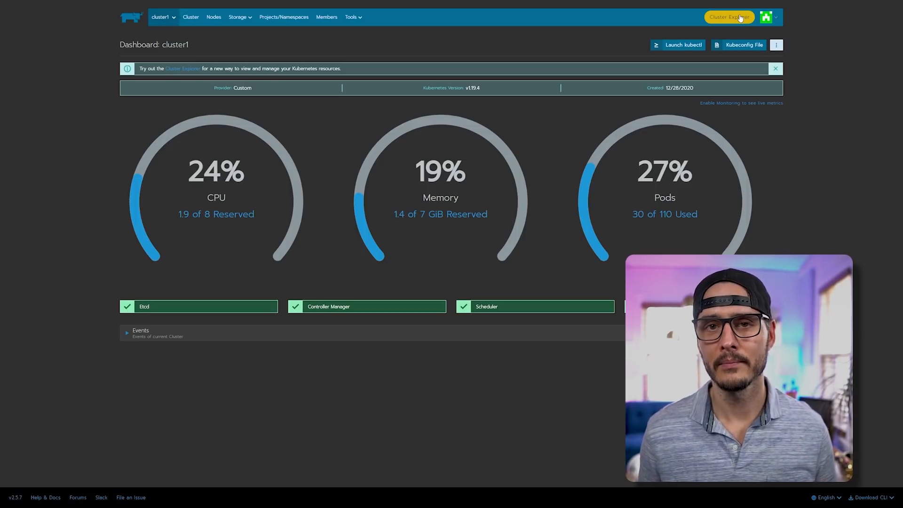
Step: Go back to the Cluster Explorer dashboard and scroll down to the Events list
click(729, 16)
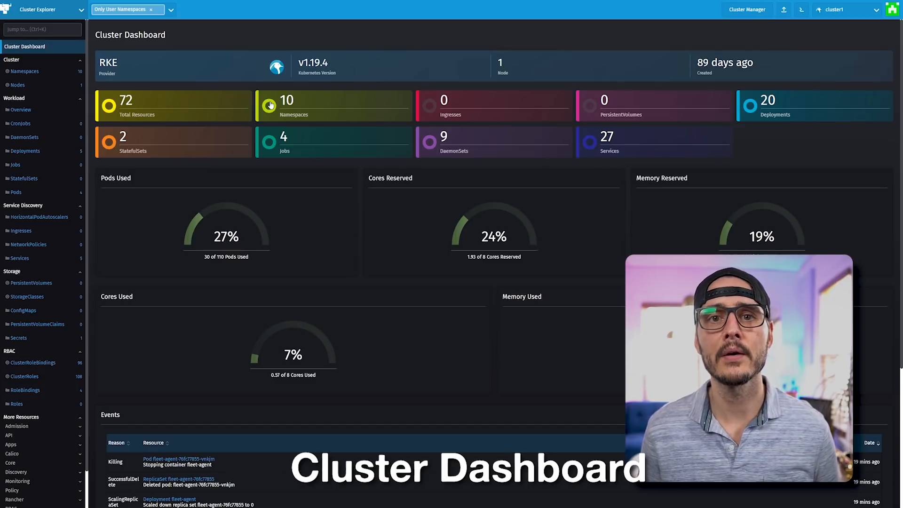
mouse_move(180, 115)
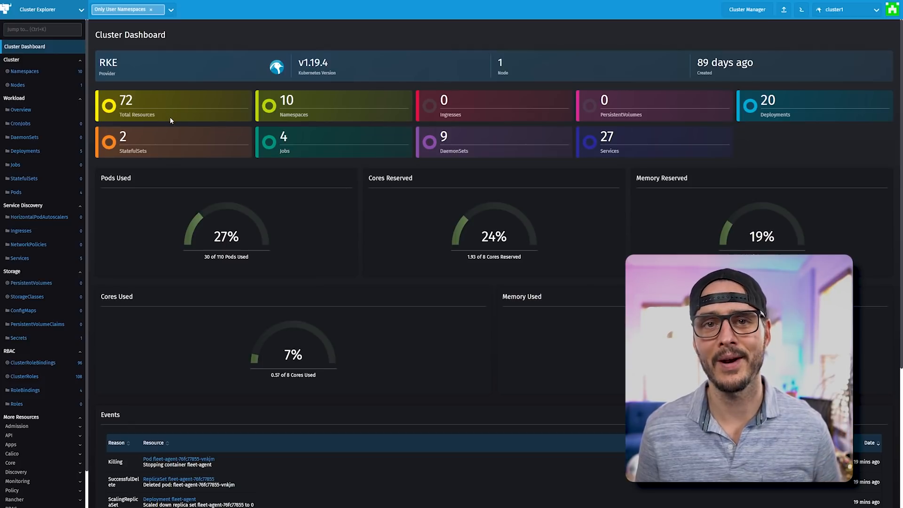
scroll(down, 3)
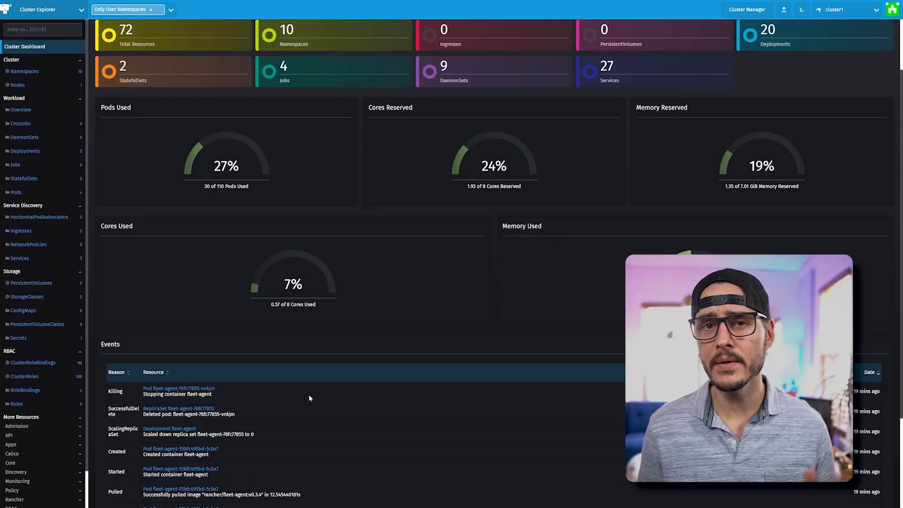
mouse_move(313, 390)
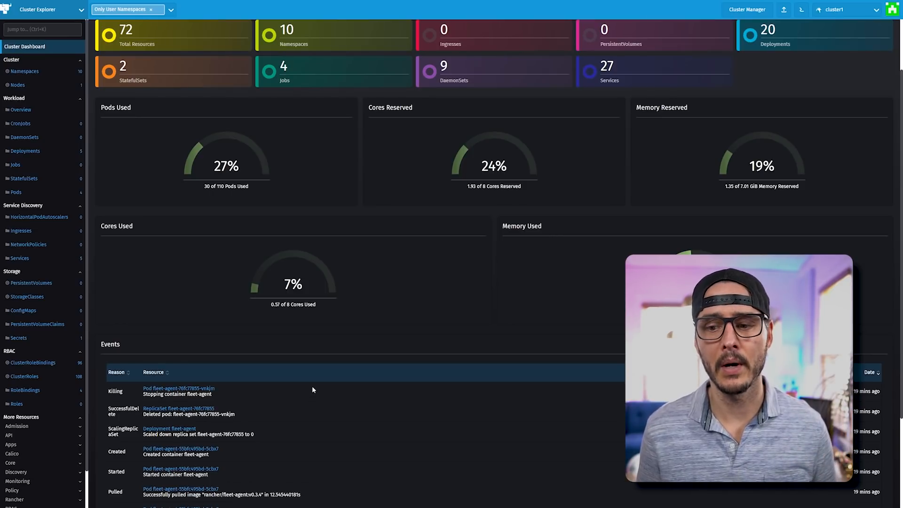
mouse_move(332, 411)
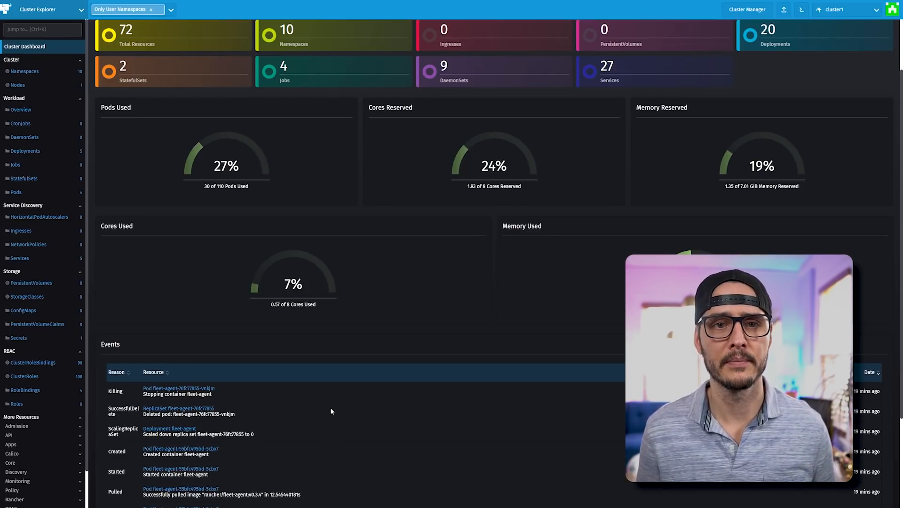
Step: View cluster1's Namespaces list, then its Nodes list showing ubuntu-test
click(24, 71)
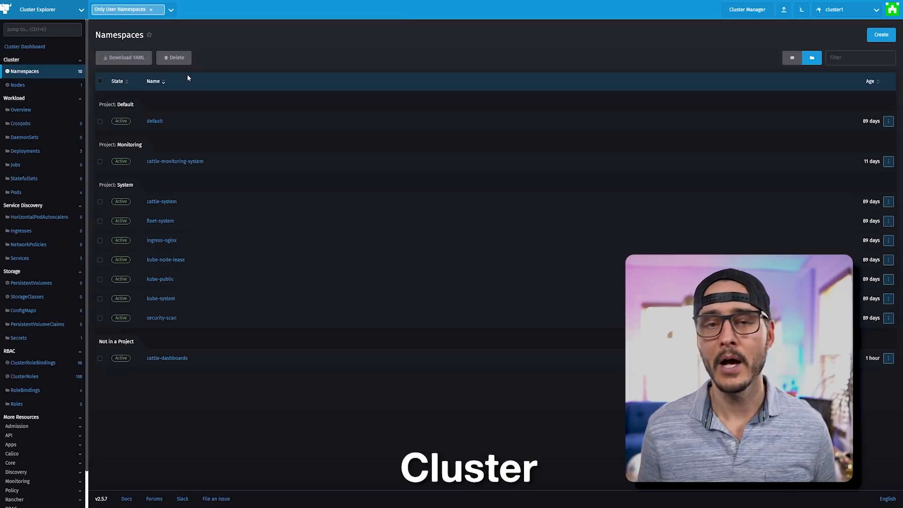
mouse_move(155, 121)
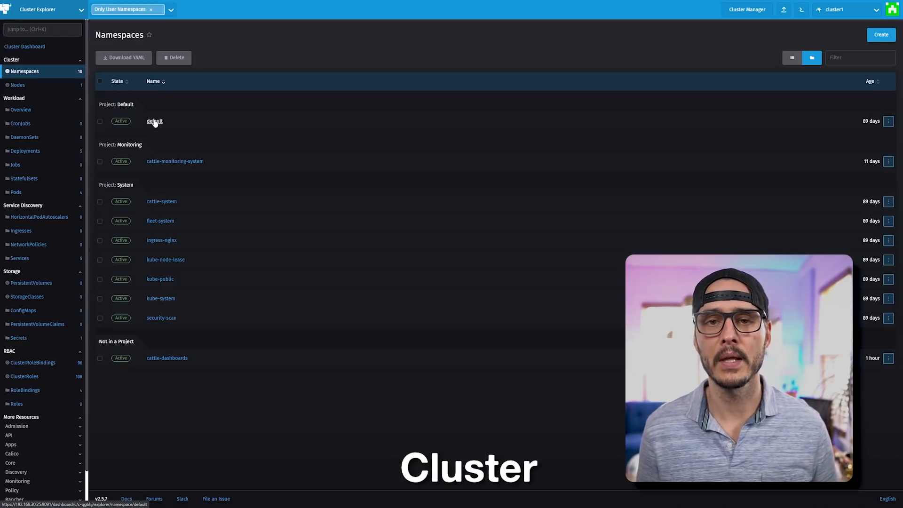
click(17, 85)
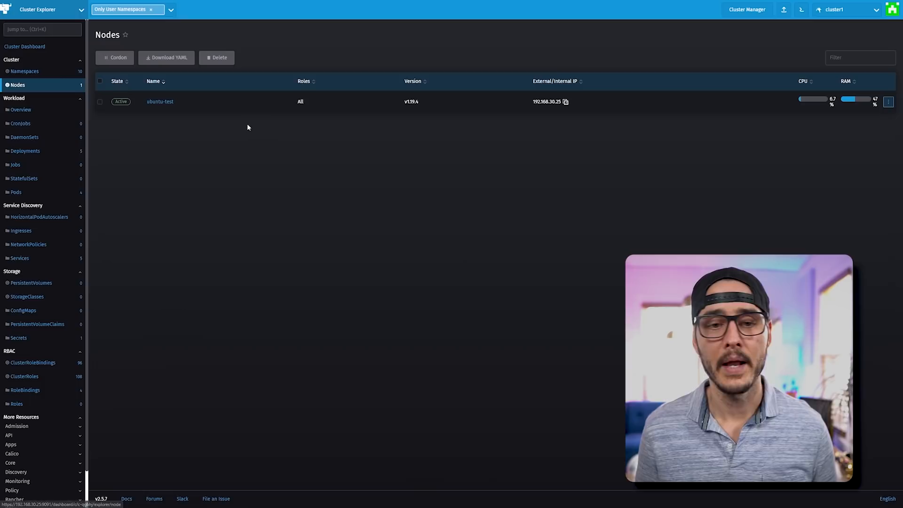
mouse_move(172, 125)
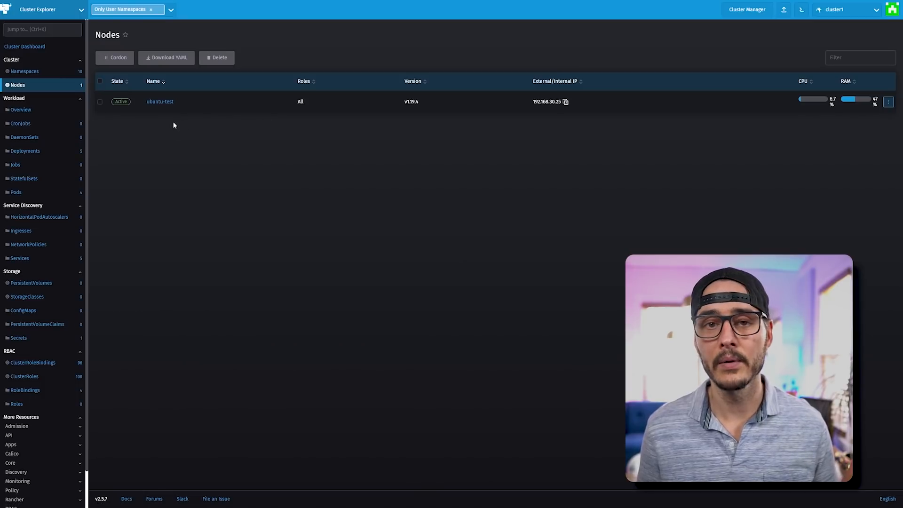
mouse_move(159, 101)
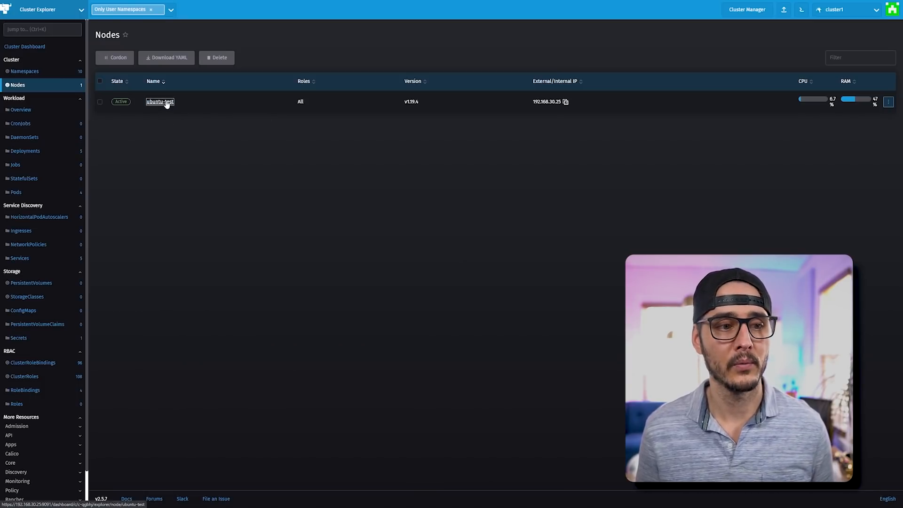
Step: Browse ubuntu-test's info, images, taints, conditions and related resources, then open Workloads
click(160, 101)
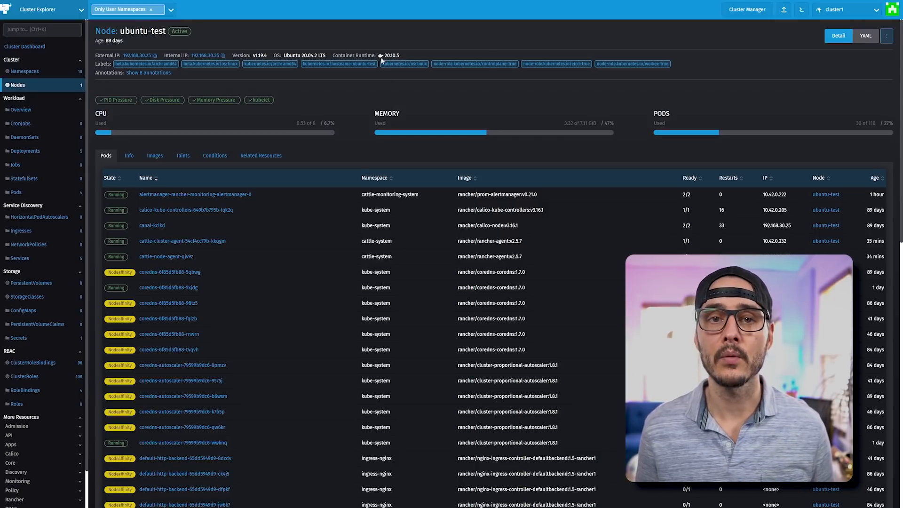
mouse_move(366, 78)
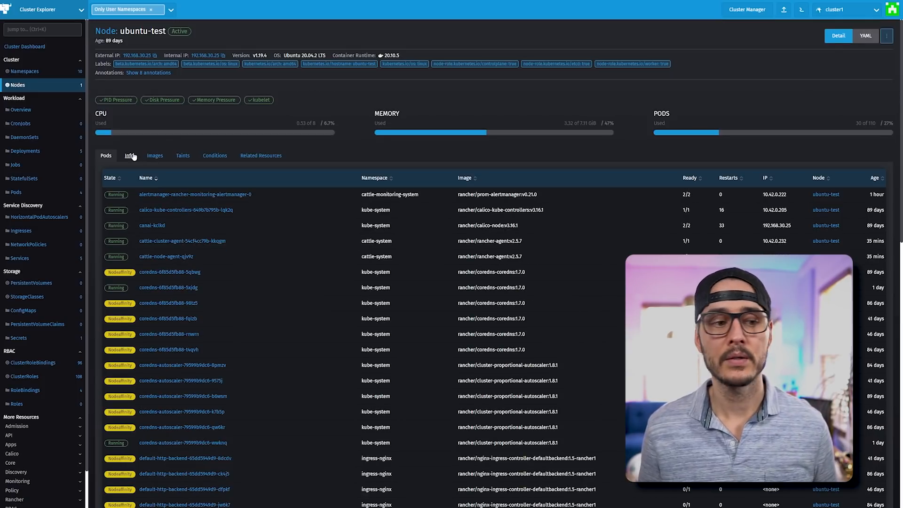
click(129, 156)
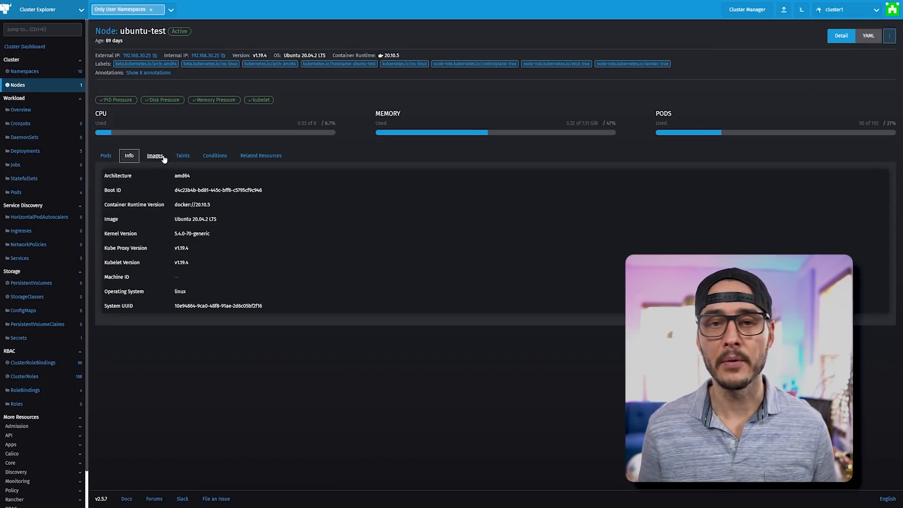
click(154, 155)
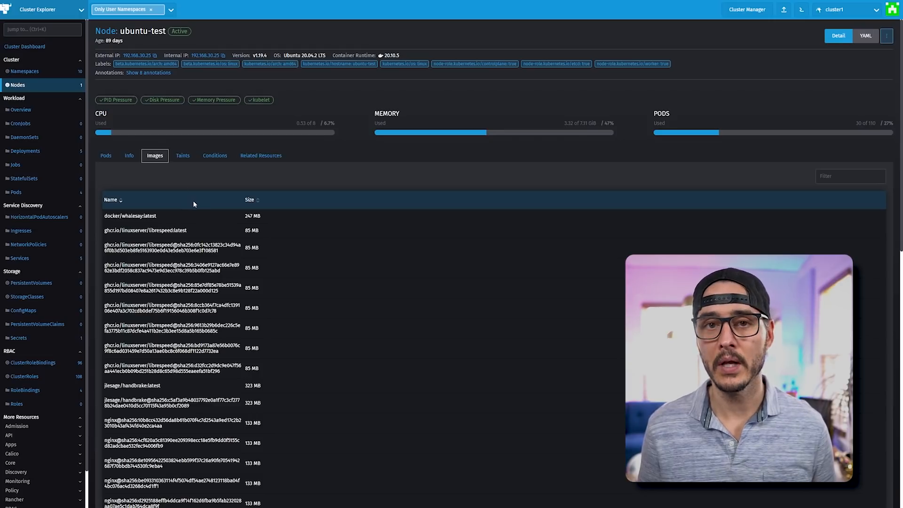
click(182, 155)
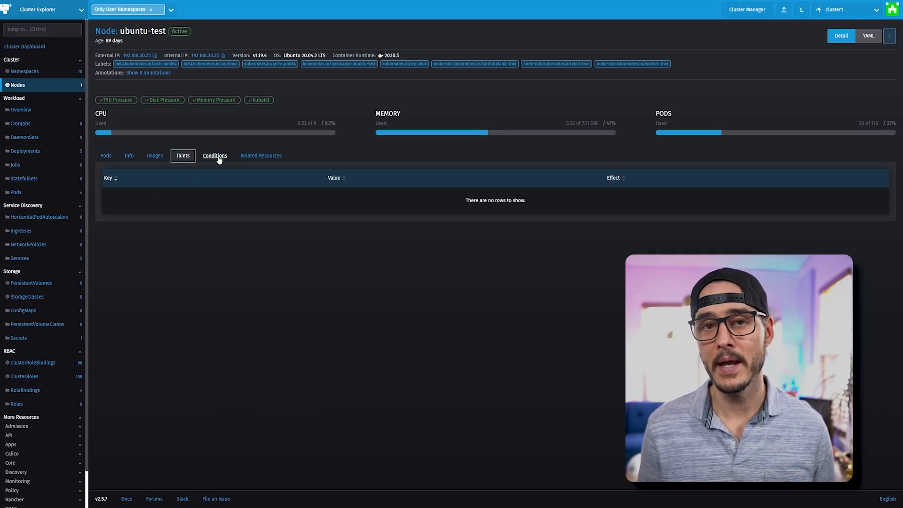
click(215, 156)
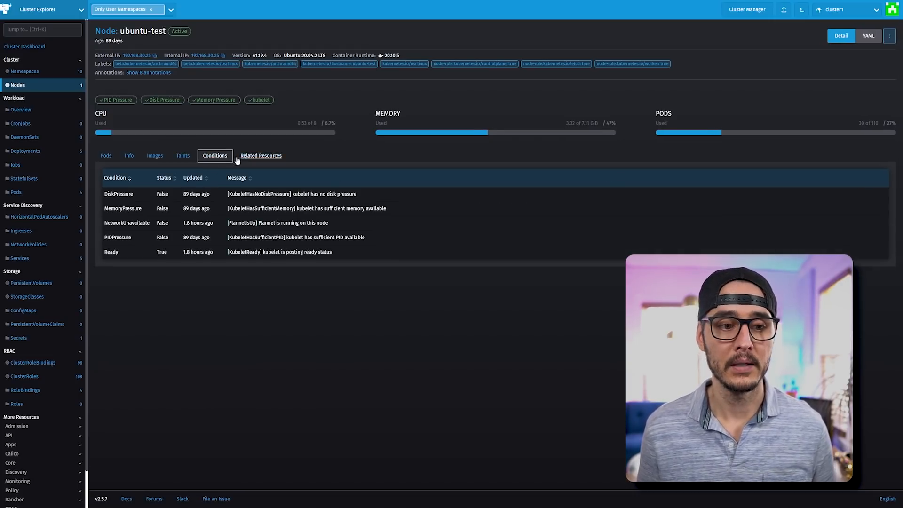
click(260, 156)
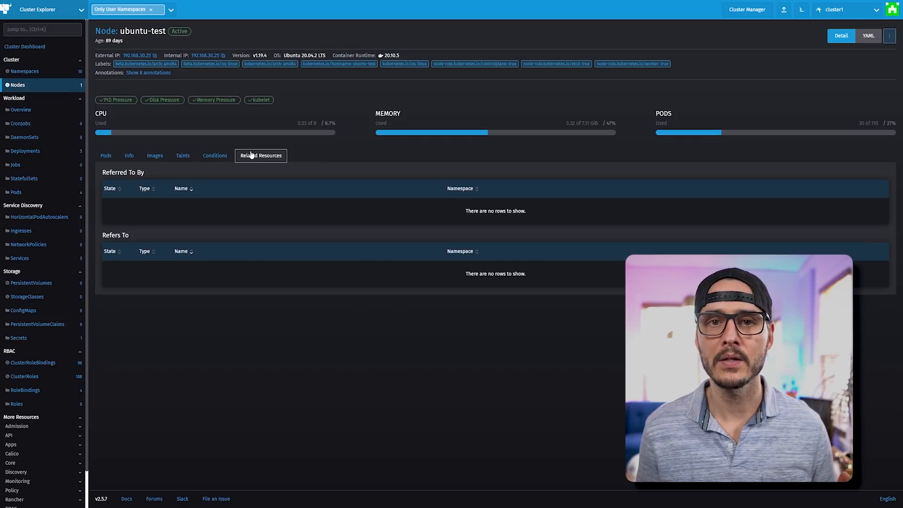
click(20, 110)
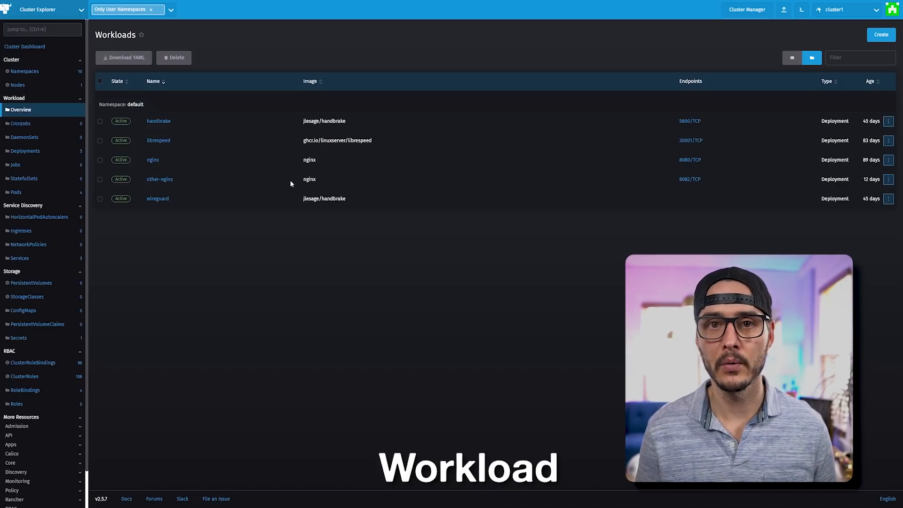
mouse_move(238, 202)
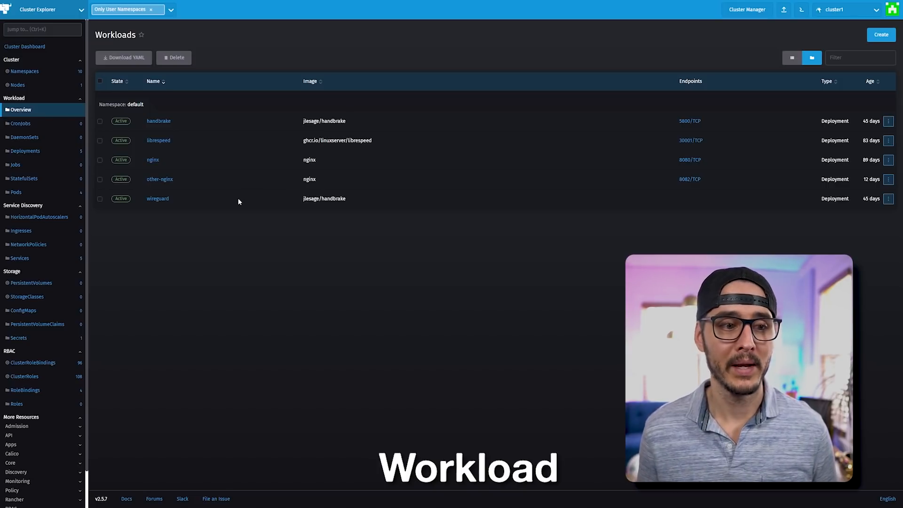
mouse_move(192, 163)
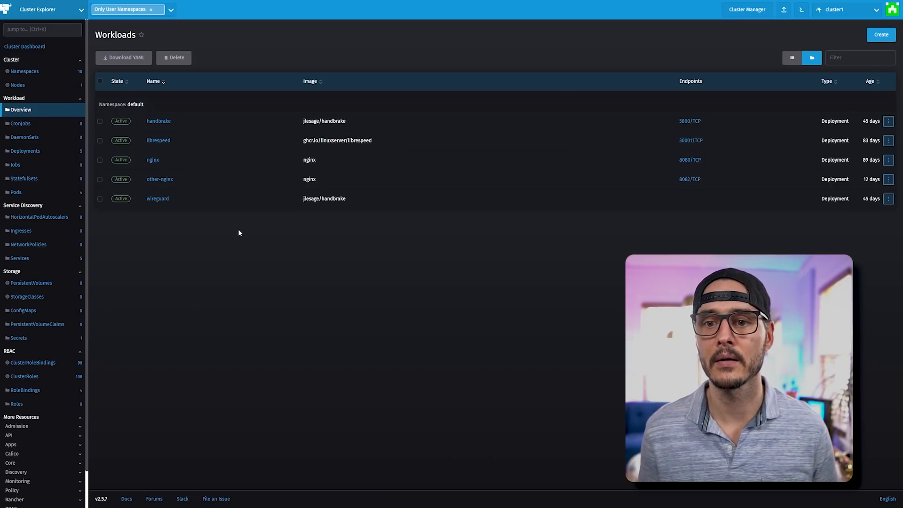
mouse_move(692, 219)
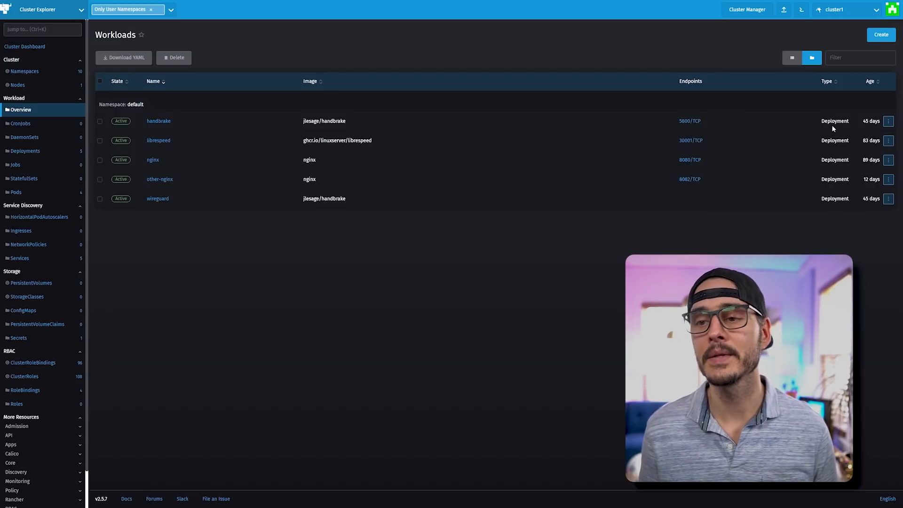
click(887, 120)
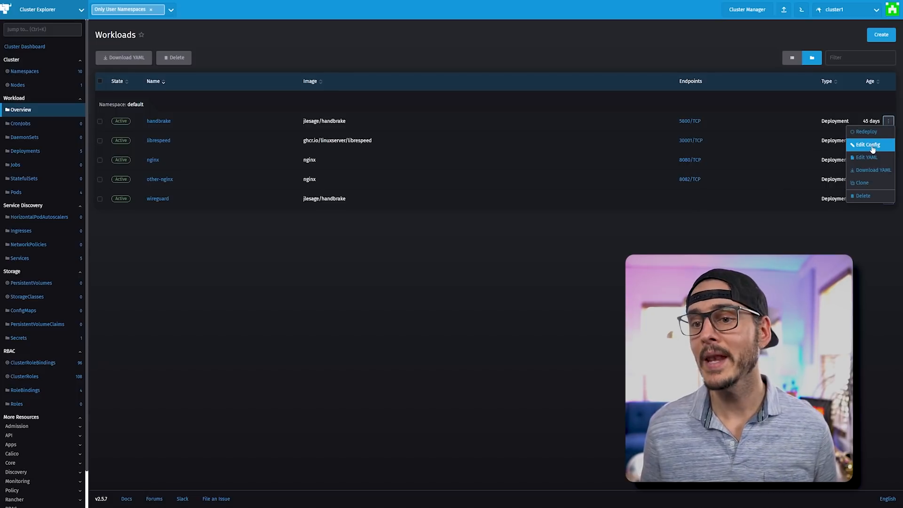
click(868, 145)
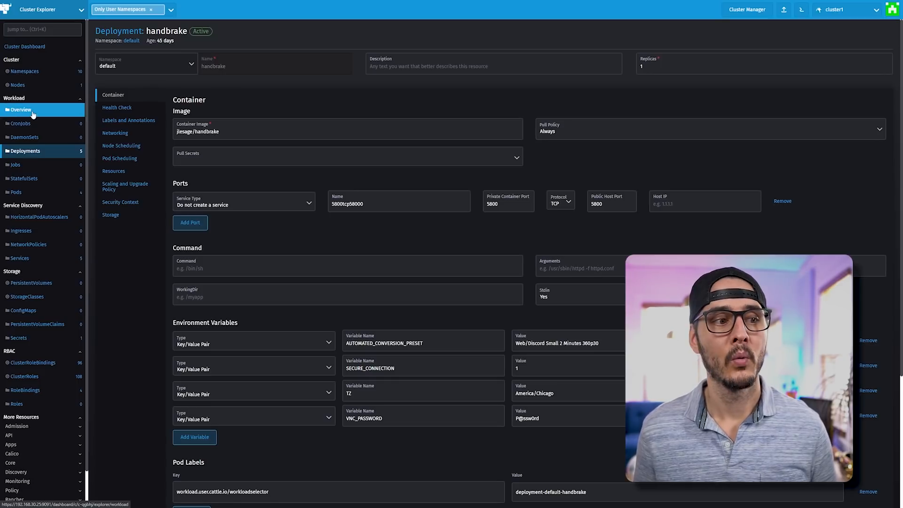
click(21, 109)
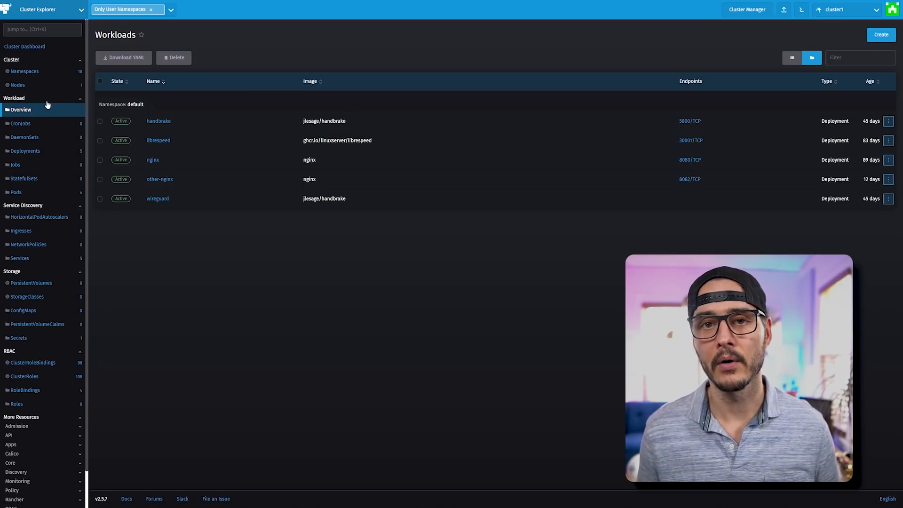
Step: Check the Deployments, CronJobs and DaemonSets lists, ending on the five Deployments
click(25, 150)
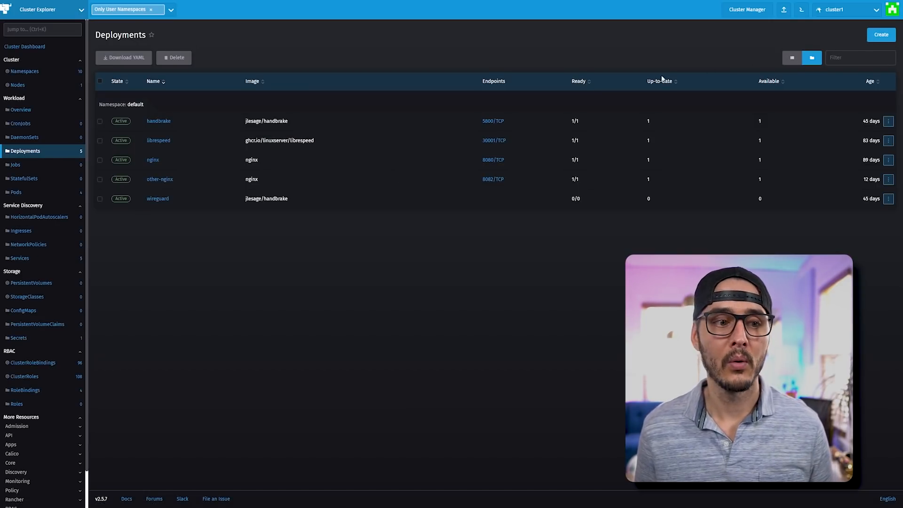
mouse_move(387, 149)
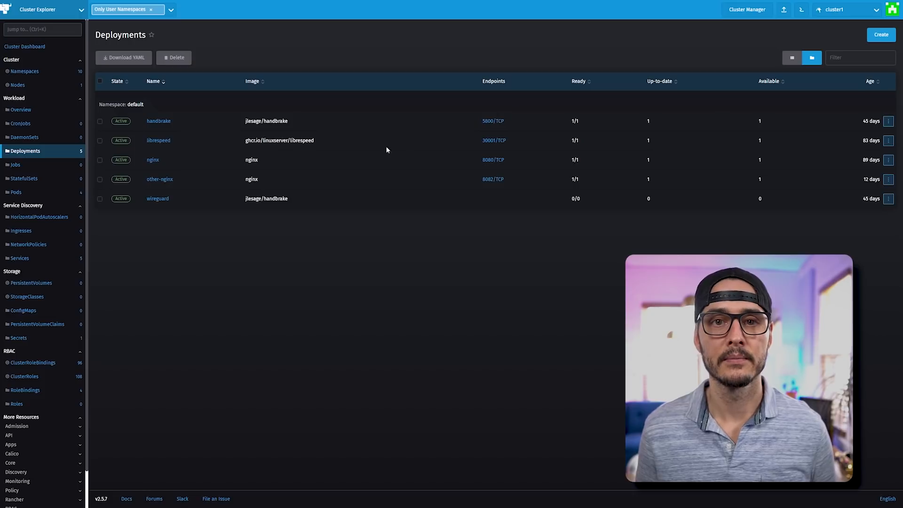
click(20, 123)
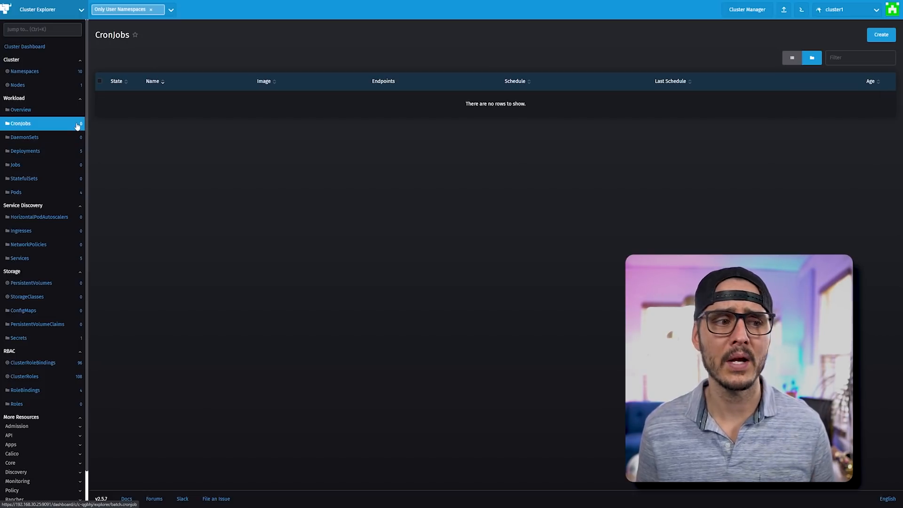
mouse_move(24, 137)
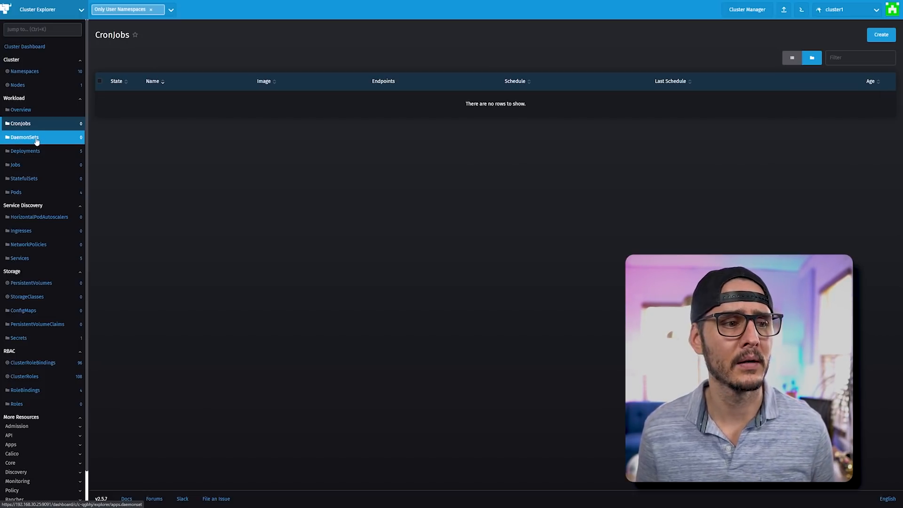
click(25, 137)
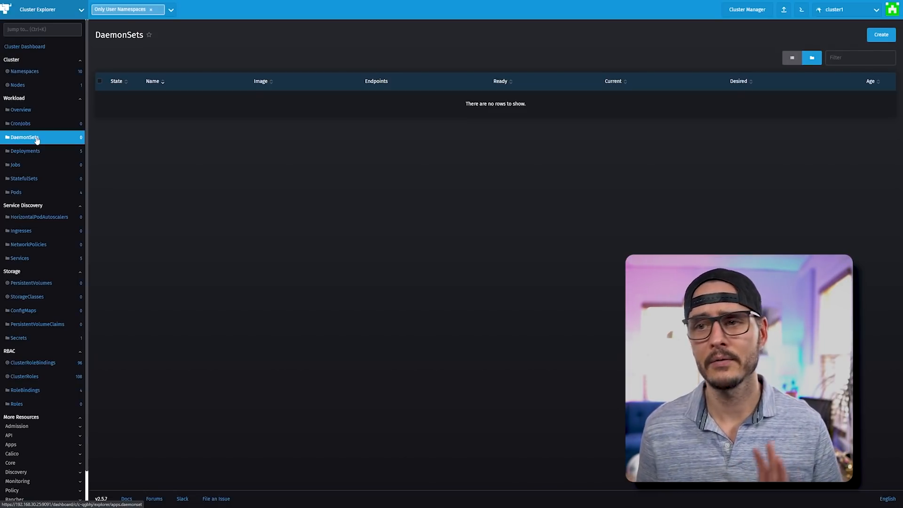
mouse_move(38, 146)
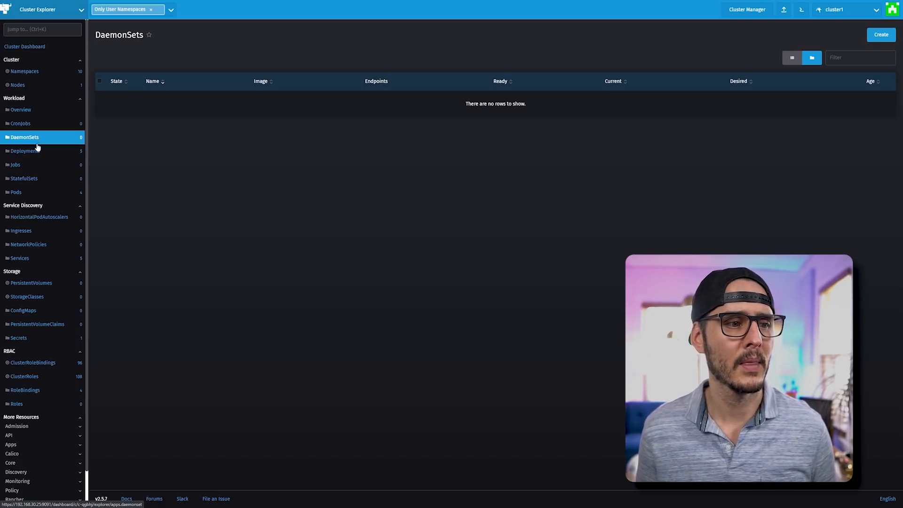
click(25, 150)
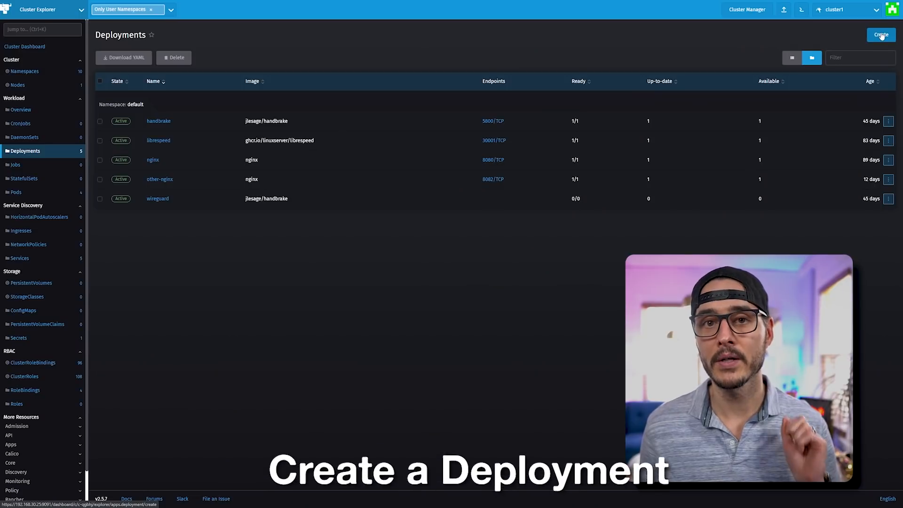
Step: Start a Deployment with image nginx, environment variable foo=bar and an empty pod label
click(881, 34)
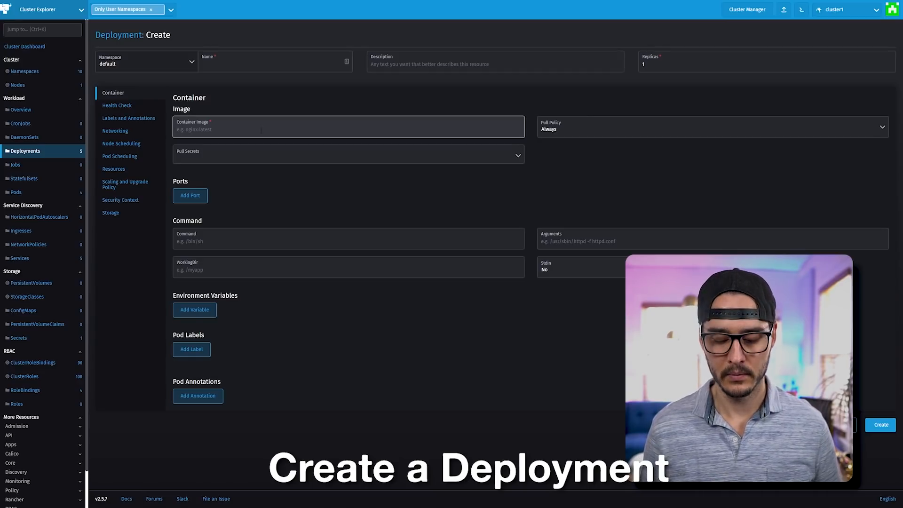
text(nginx)
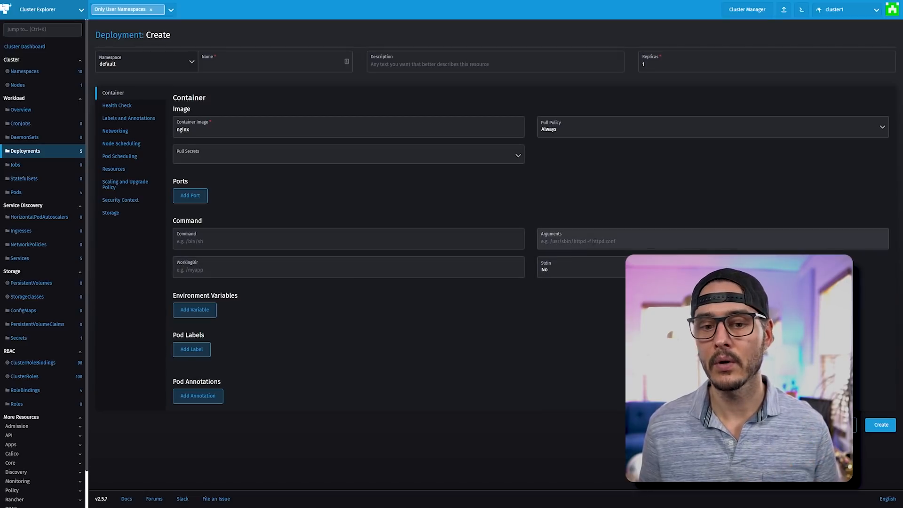
mouse_move(407, 322)
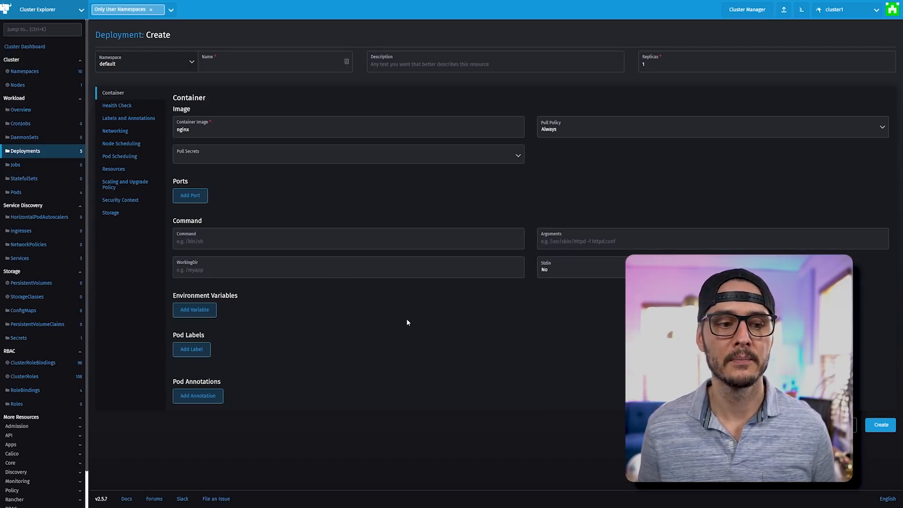
click(194, 309)
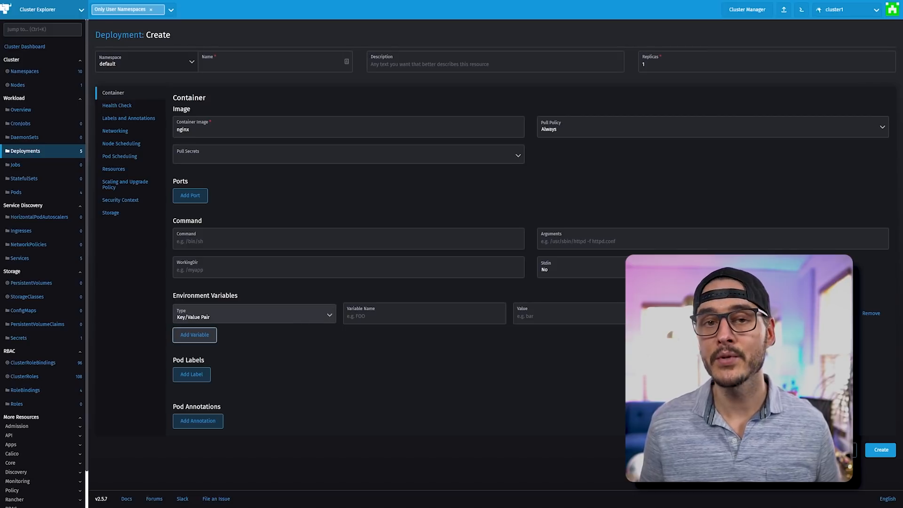
text(foo)
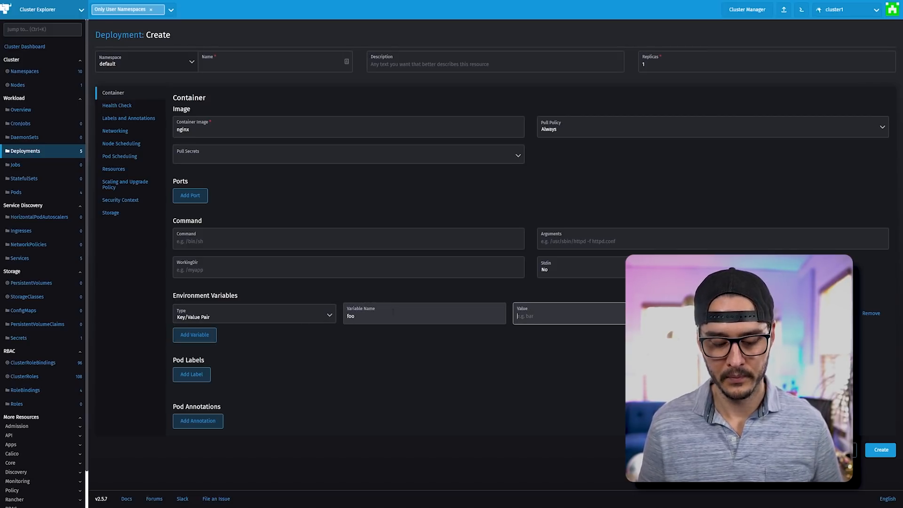
text(bar)
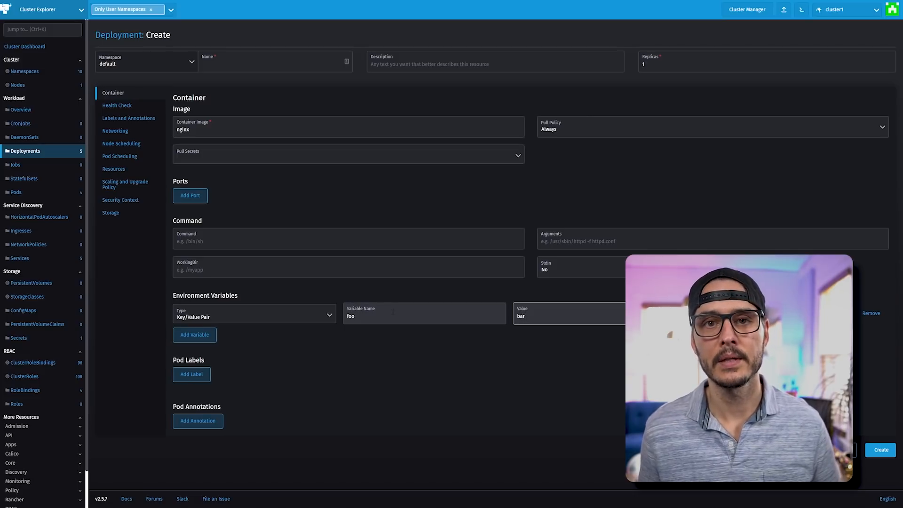
click(191, 374)
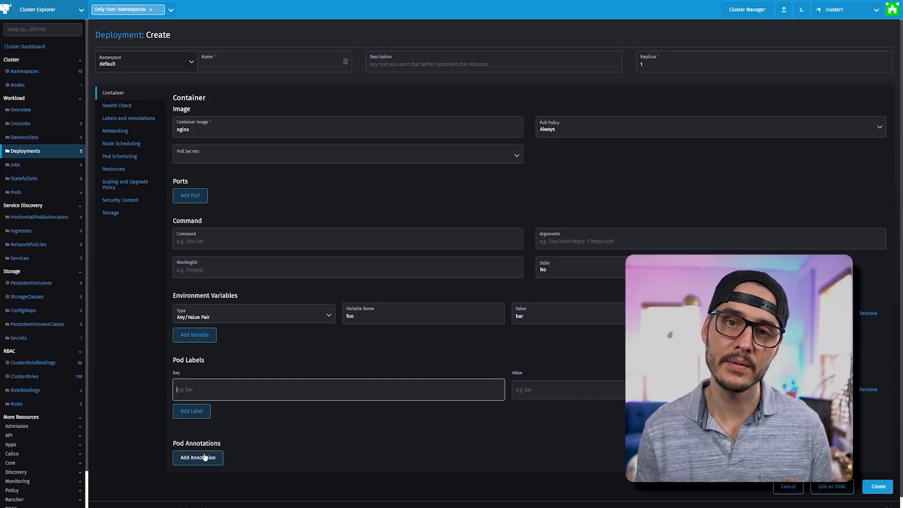
Step: Review the form's Health Check through Storage sections and list the available volume types
click(117, 105)
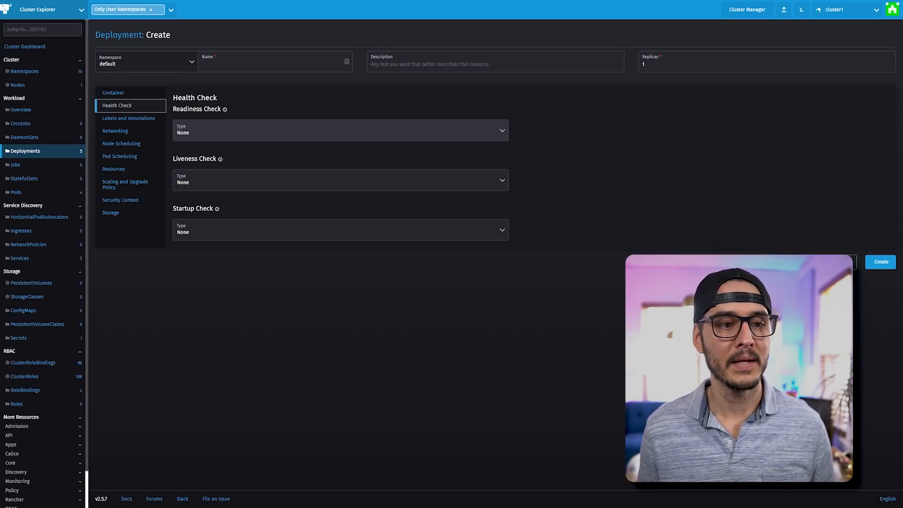
click(129, 118)
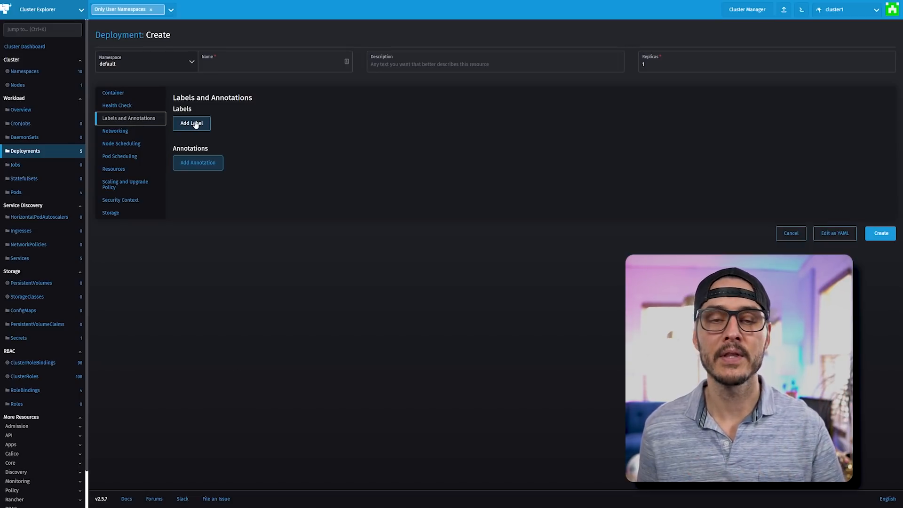
click(116, 130)
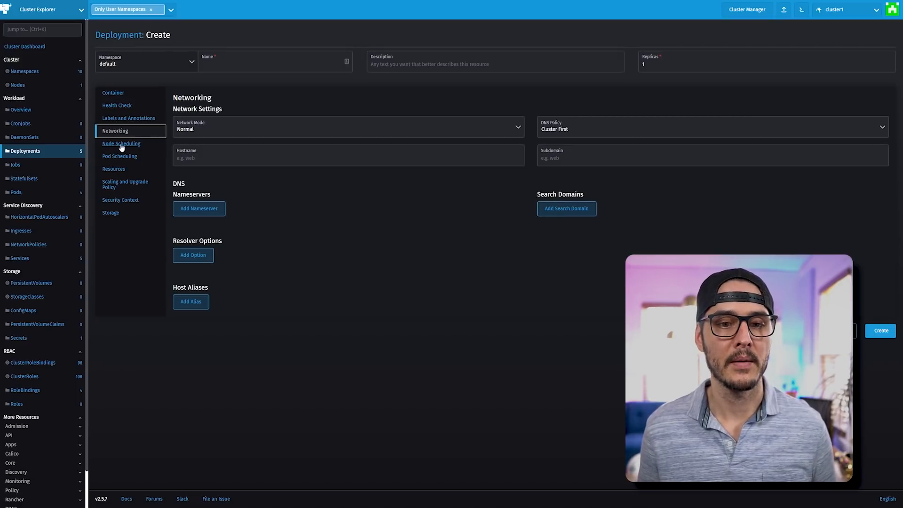
click(120, 143)
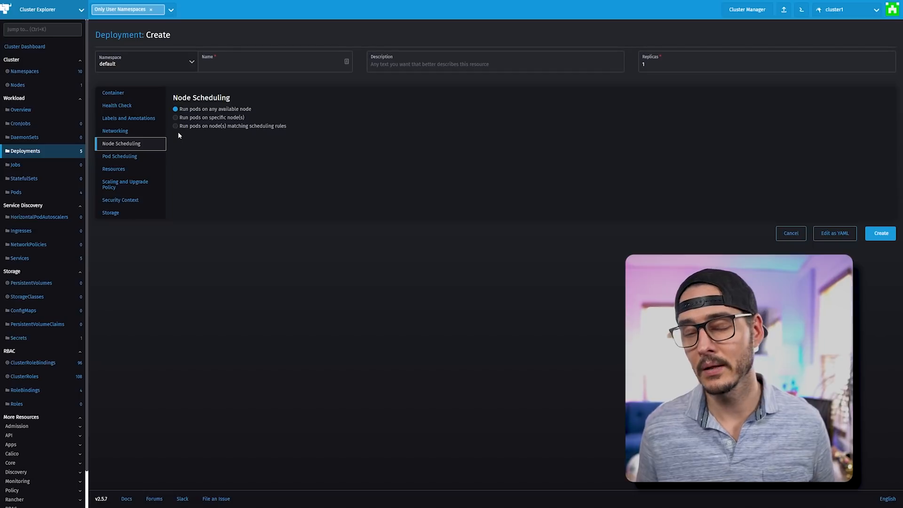
mouse_move(119, 156)
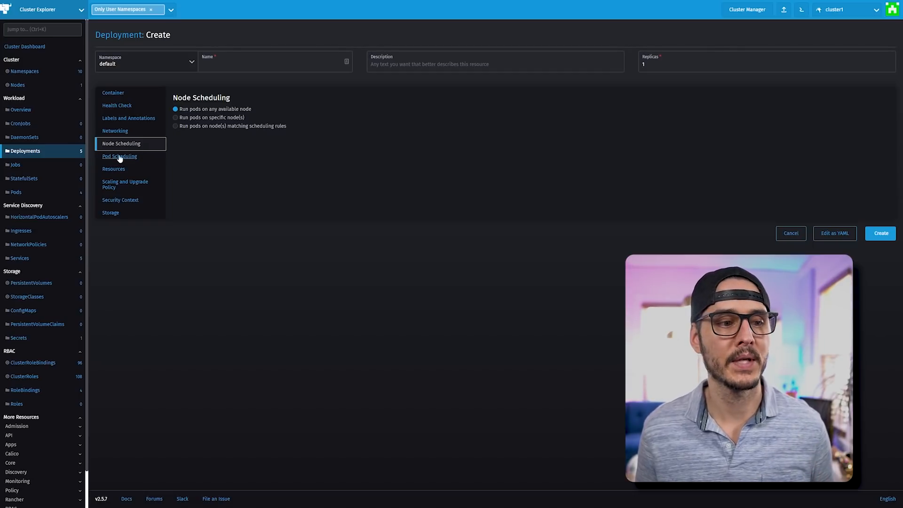
click(119, 156)
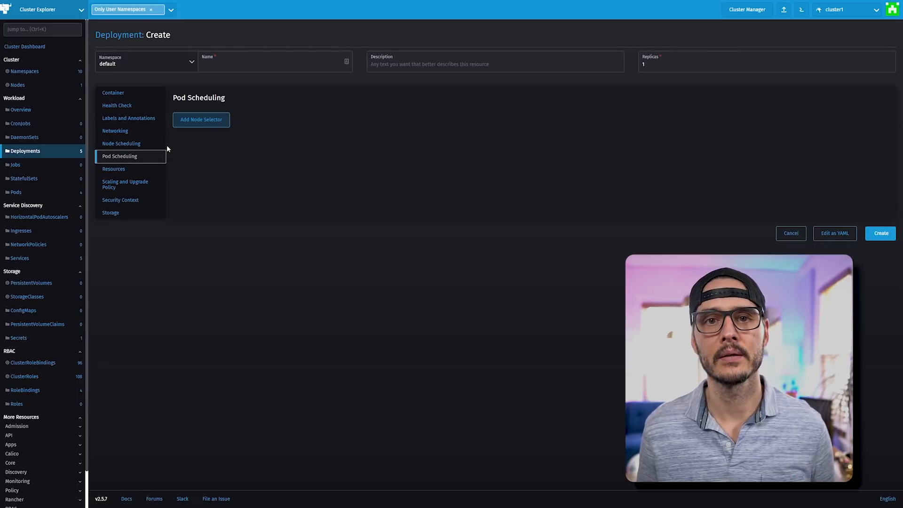
click(113, 169)
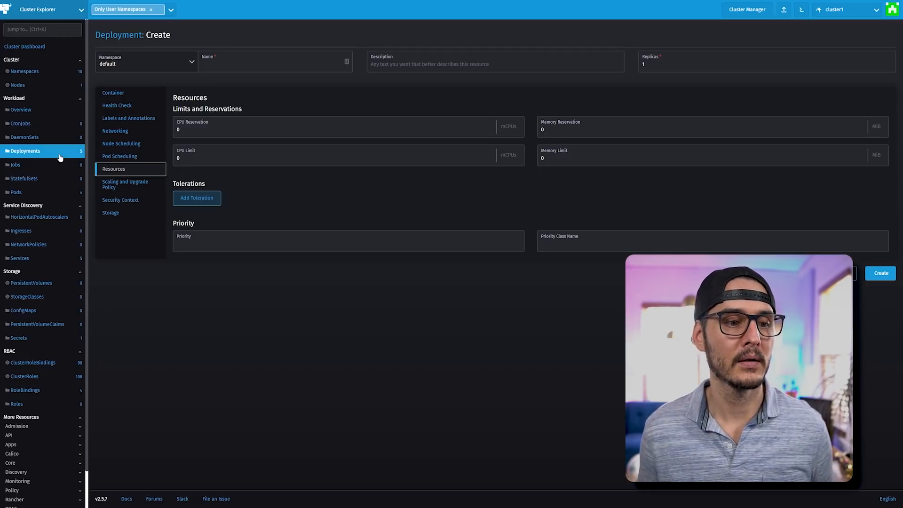
click(125, 184)
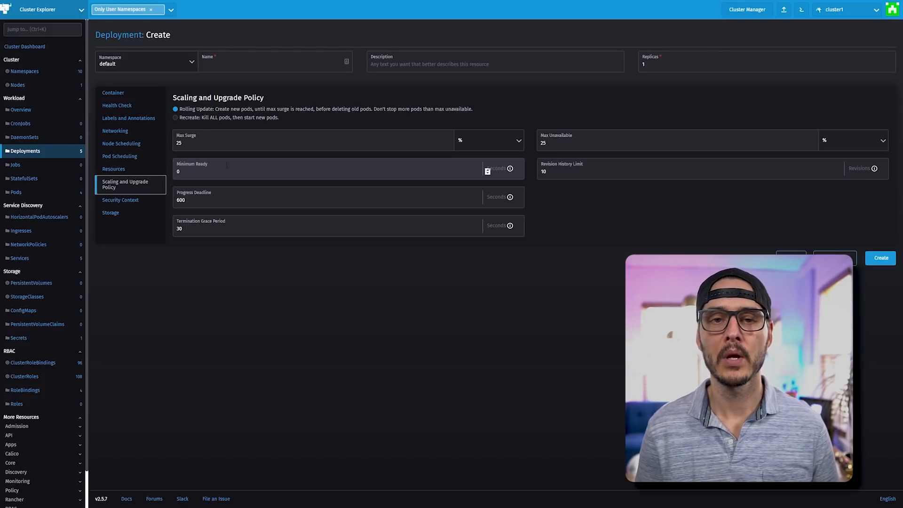
click(121, 200)
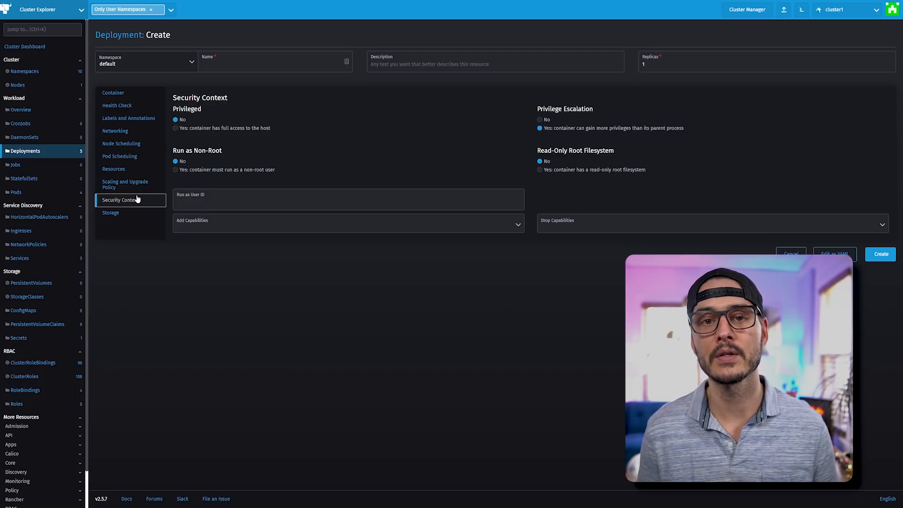
click(110, 213)
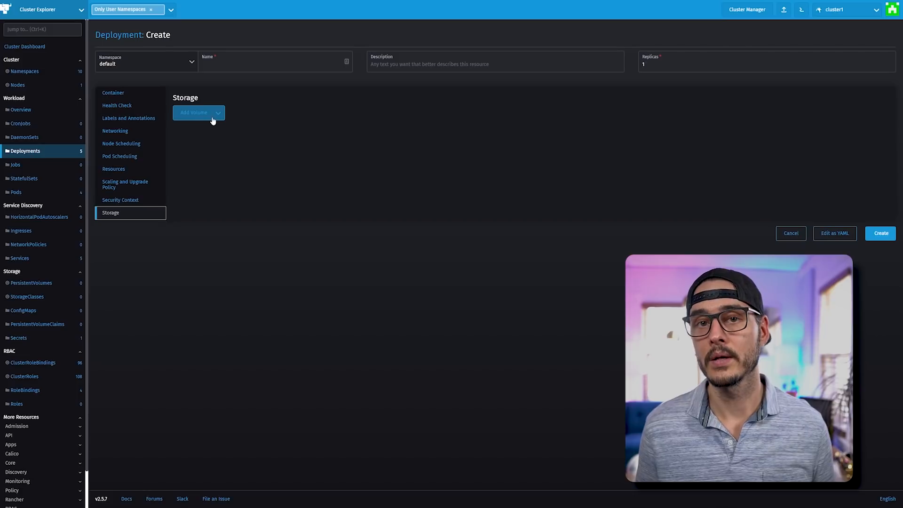
click(198, 112)
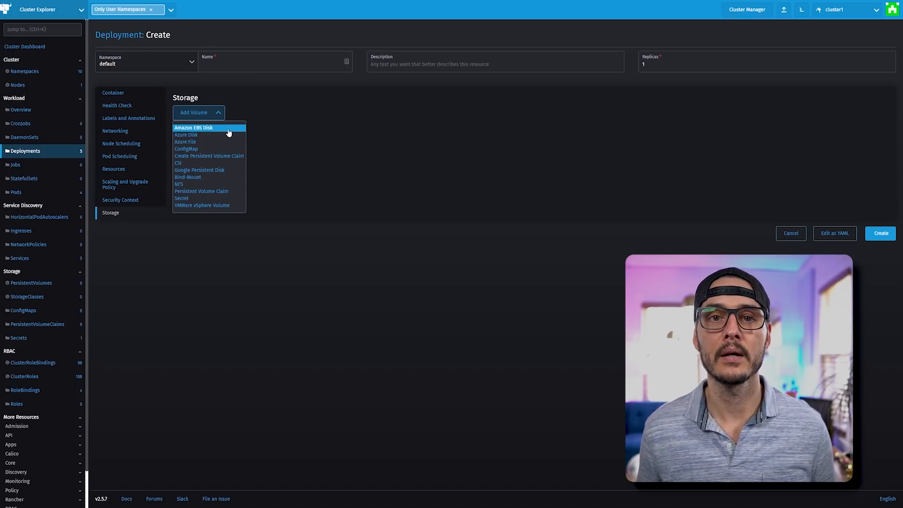
Step: Enter the name nginx-new on the Container section and create the Deployment
click(113, 92)
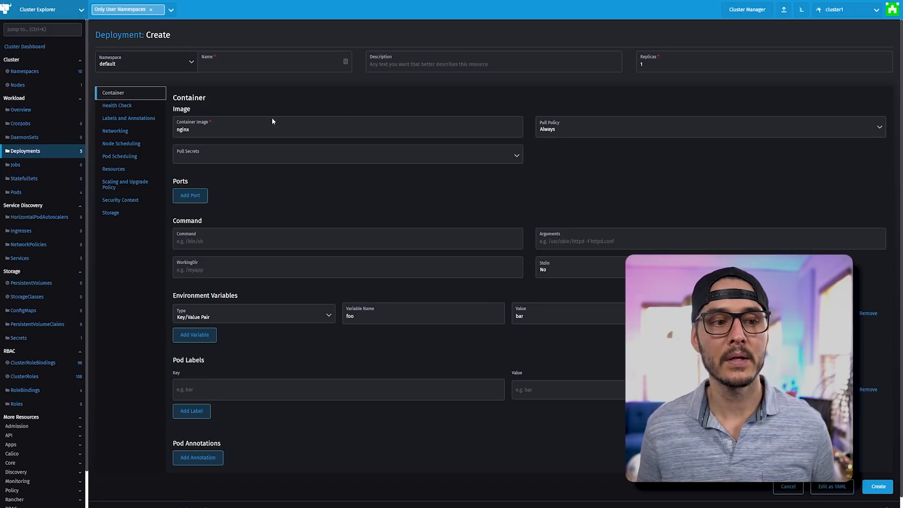
text(nginx-new)
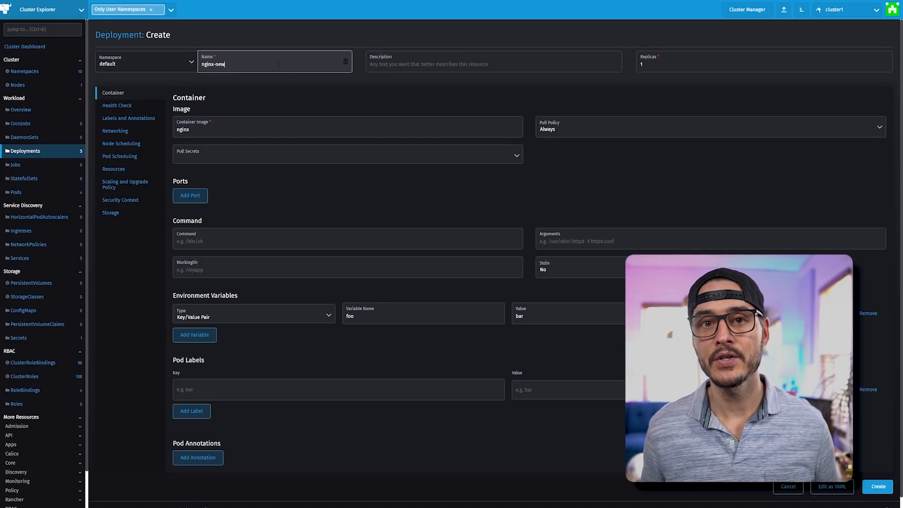
click(877, 486)
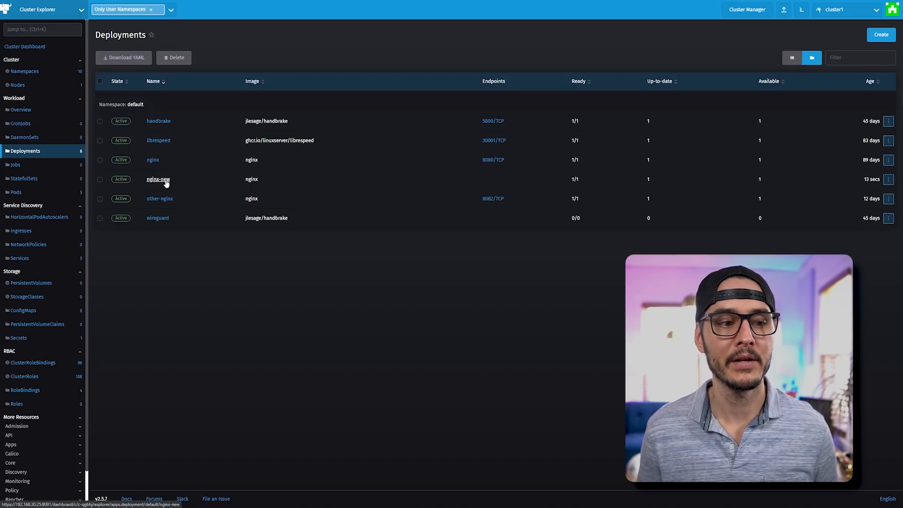
Step: Open nginx-new and view its Config and YAML before returning to Detail
click(158, 179)
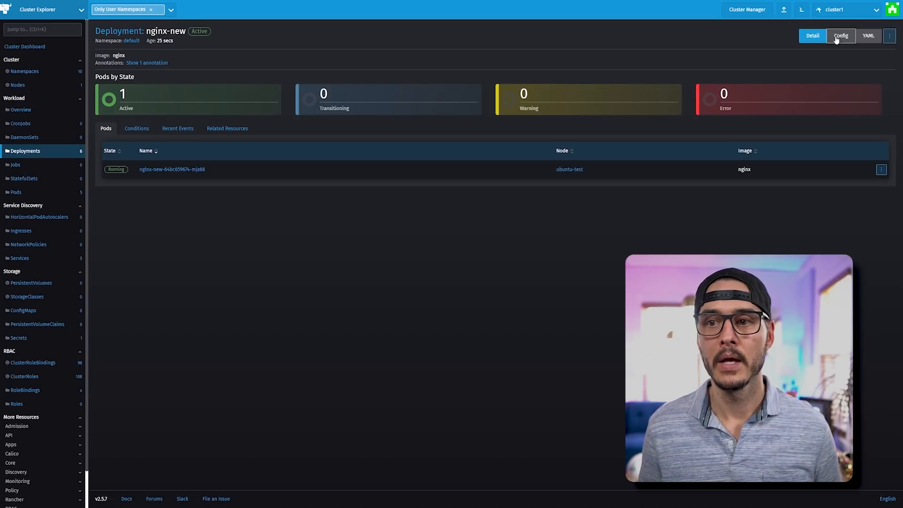
click(841, 36)
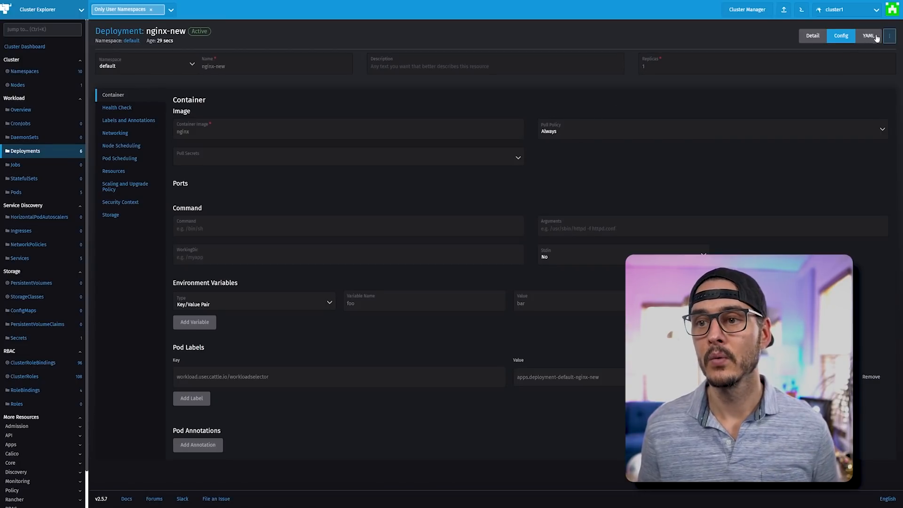
click(869, 36)
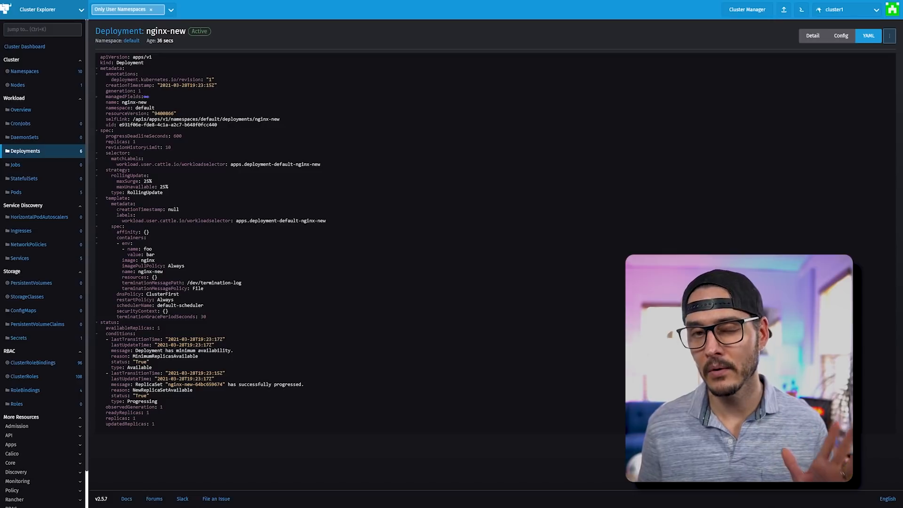
click(813, 36)
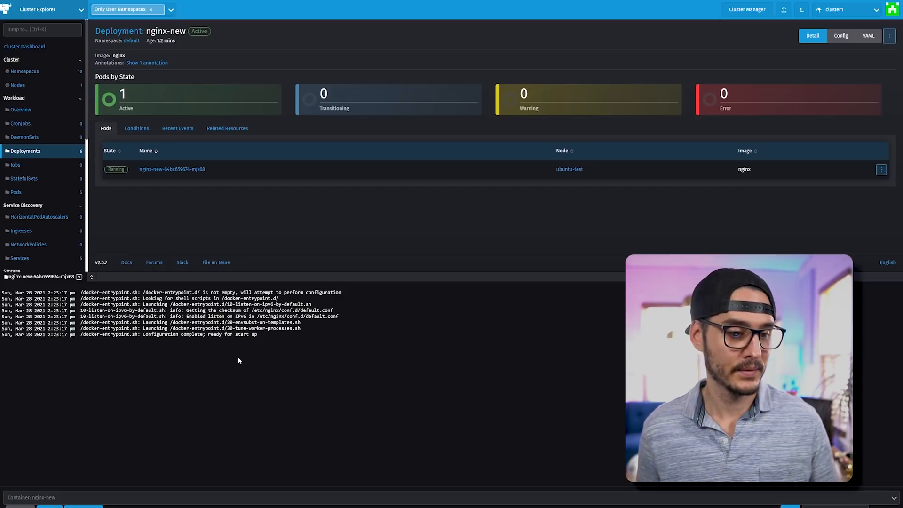
Step: Run ls -l in a shell inside the nginx-new pod, then go back to Deployments
drag(144, 292, 257, 333)
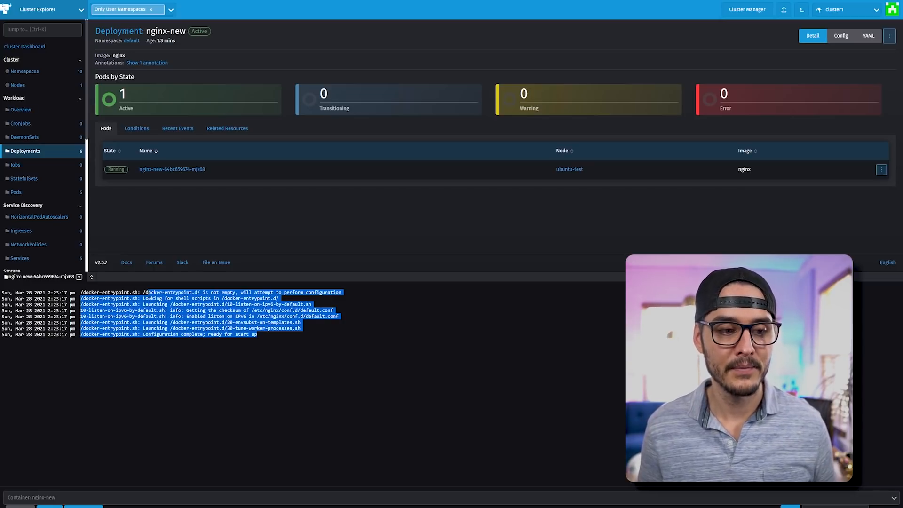
mouse_move(544, 290)
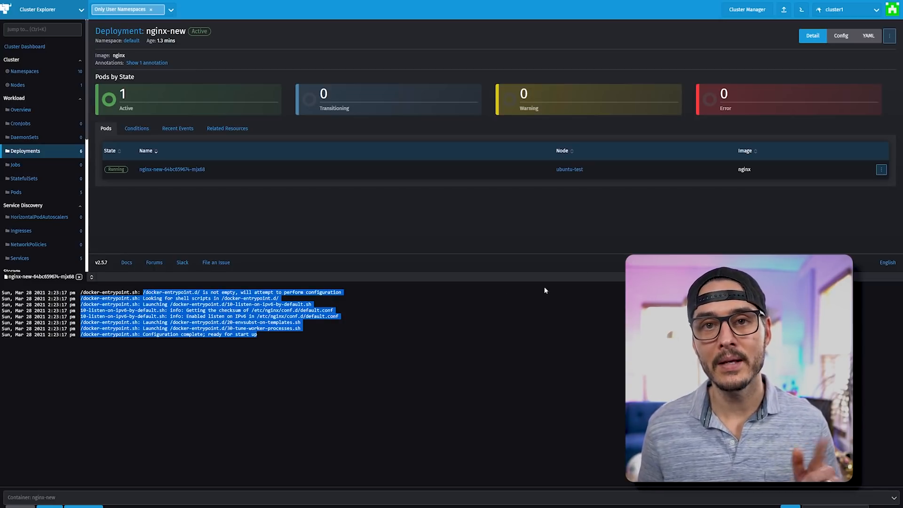
click(880, 169)
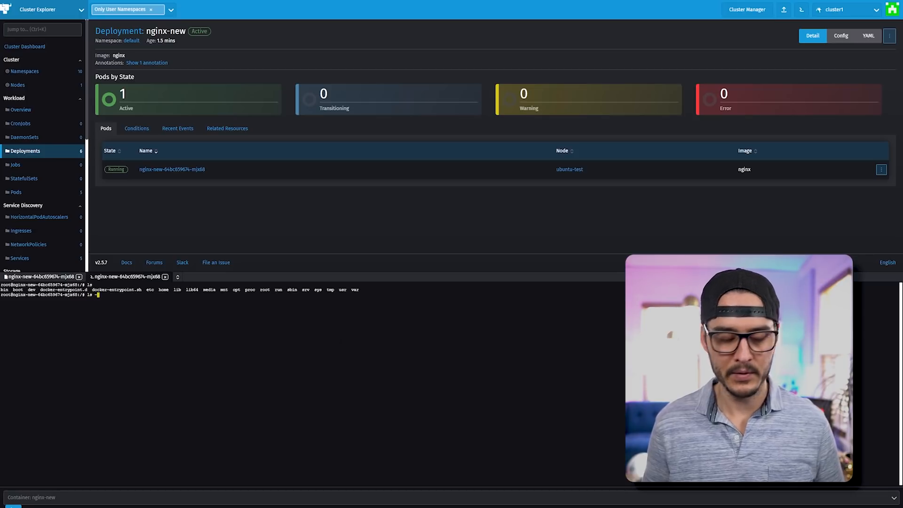
text(ls -l)
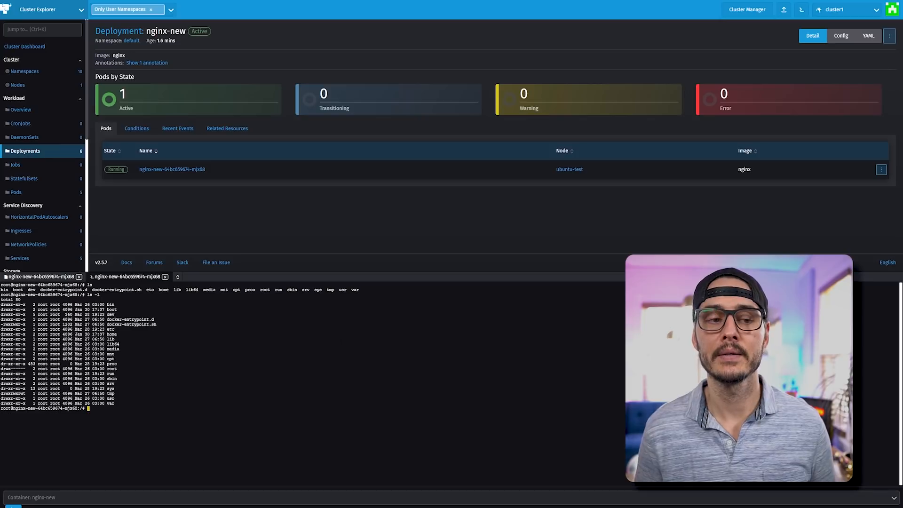
click(130, 276)
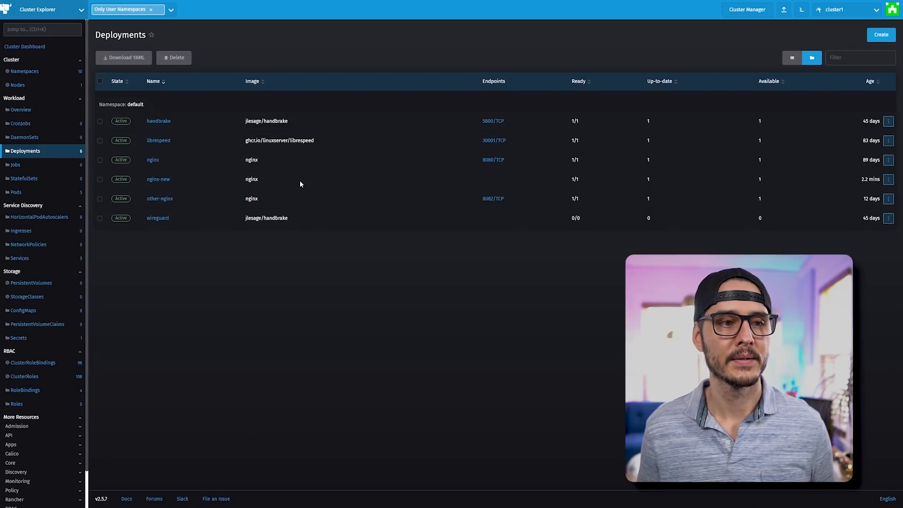
Step: Browse the HorizontalPodAutoscalers, Ingresses, NetworkPolicies and Services lists, then open empty PersistentVolumes
click(38, 217)
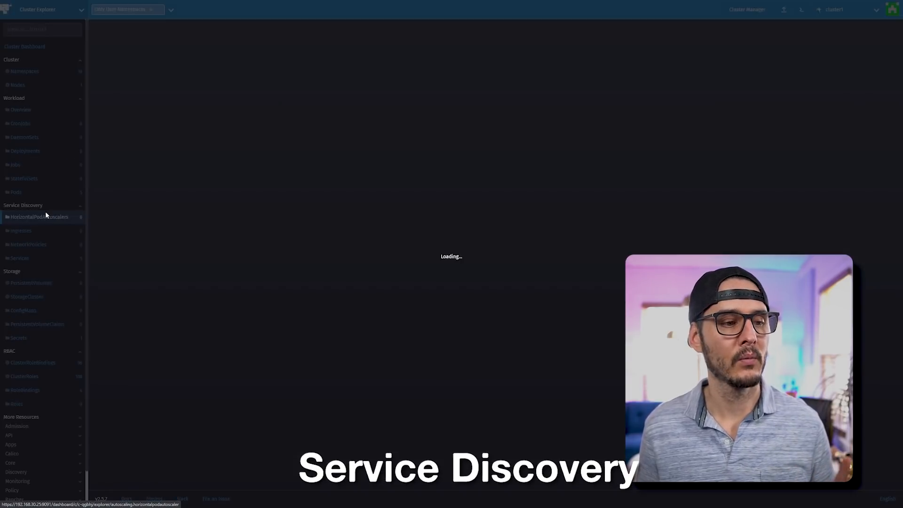
click(21, 231)
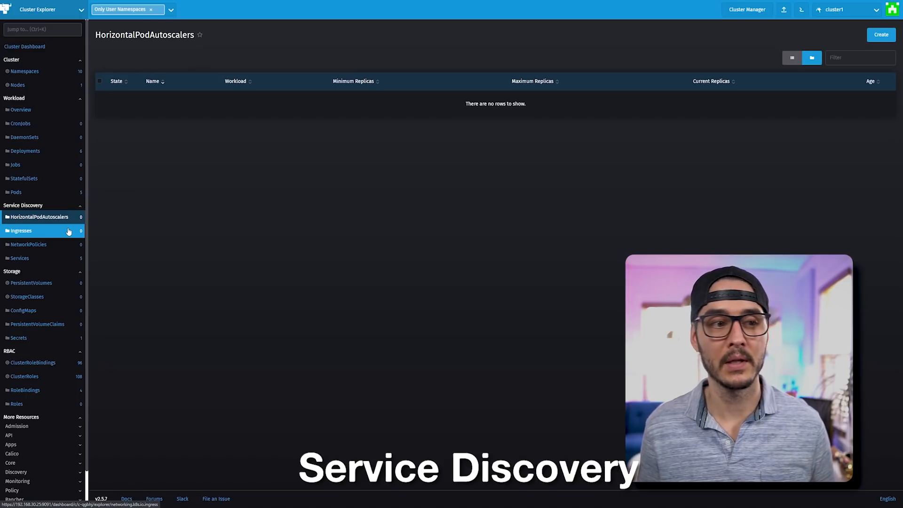
click(28, 244)
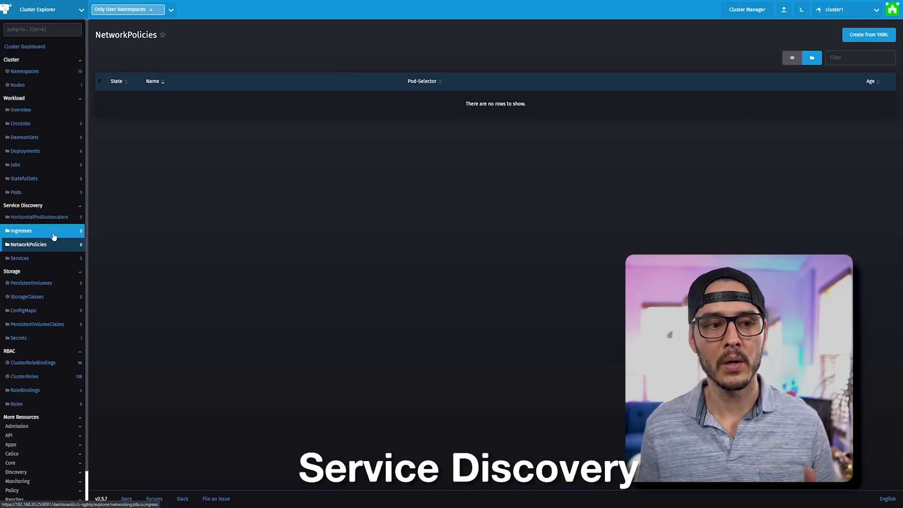
click(18, 258)
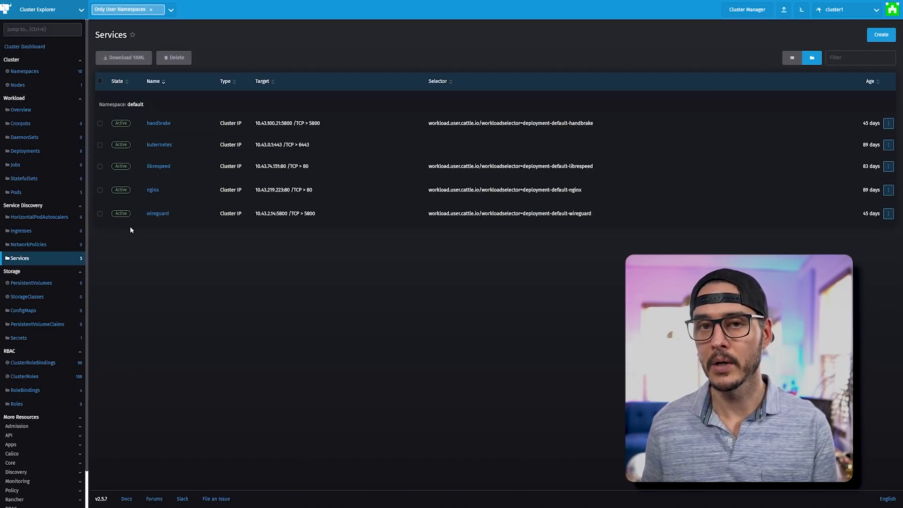
click(31, 283)
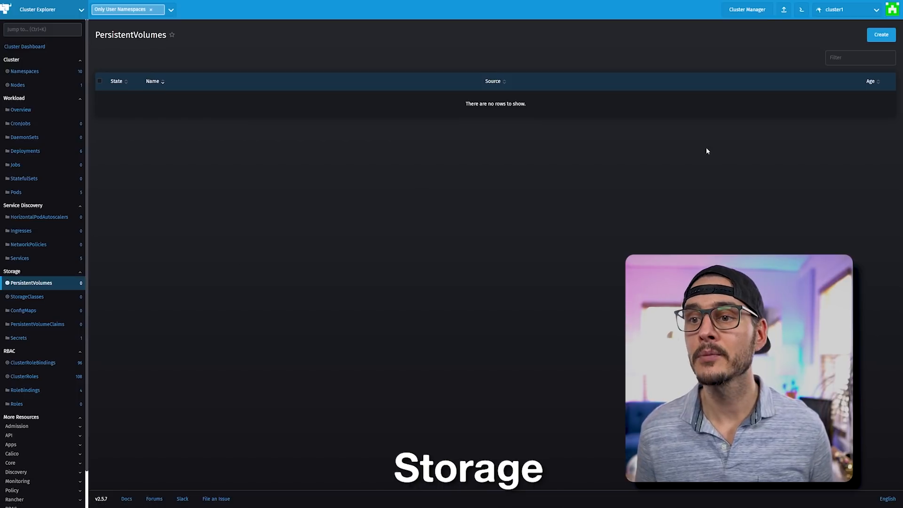
Step: Preview the new PersistentVolume form, then view StorageClasses, ConfigMaps, PersistentVolumeClaims and Secrets lists
click(881, 35)
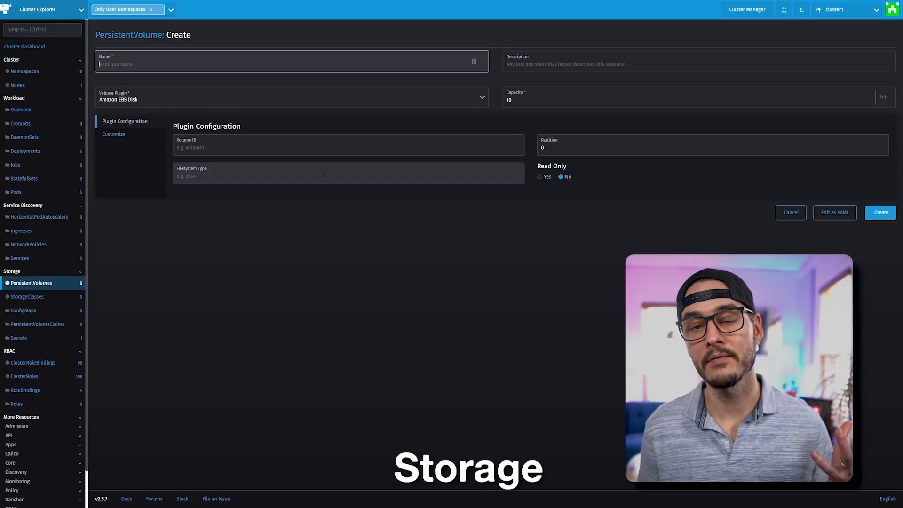
click(292, 98)
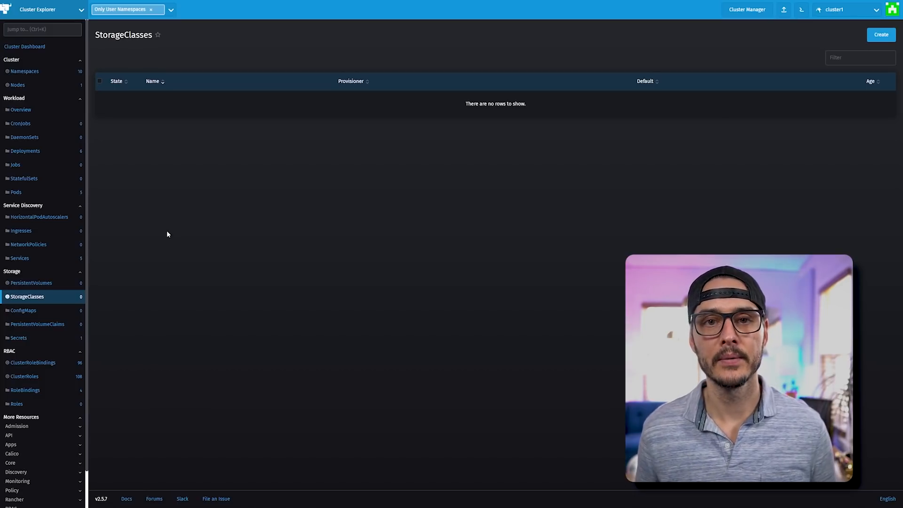
click(23, 310)
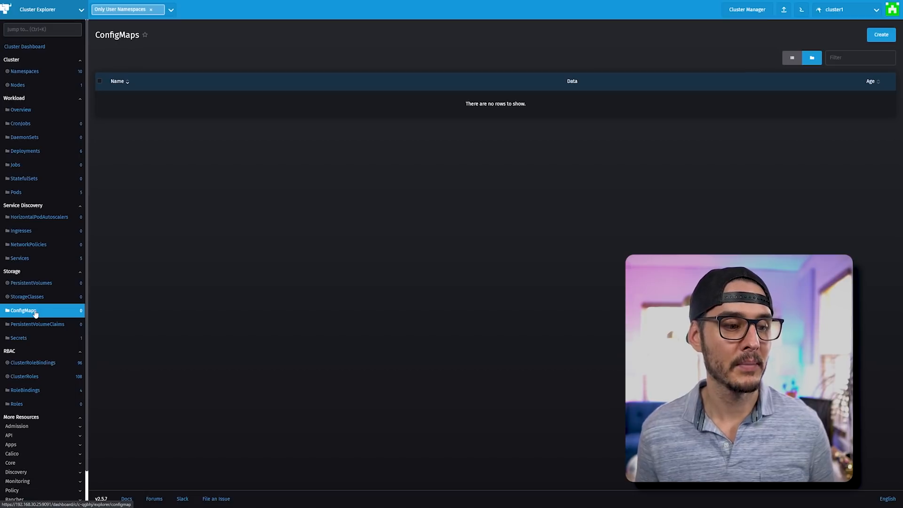
click(37, 323)
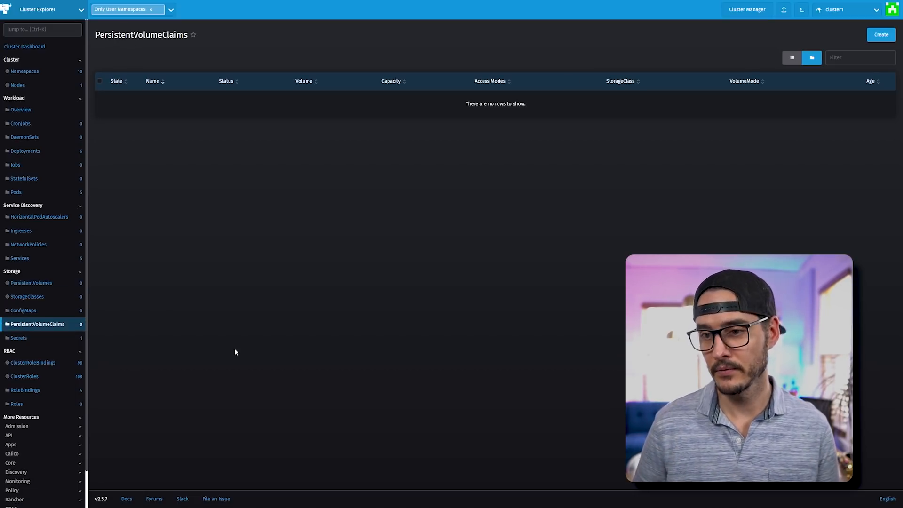
click(18, 338)
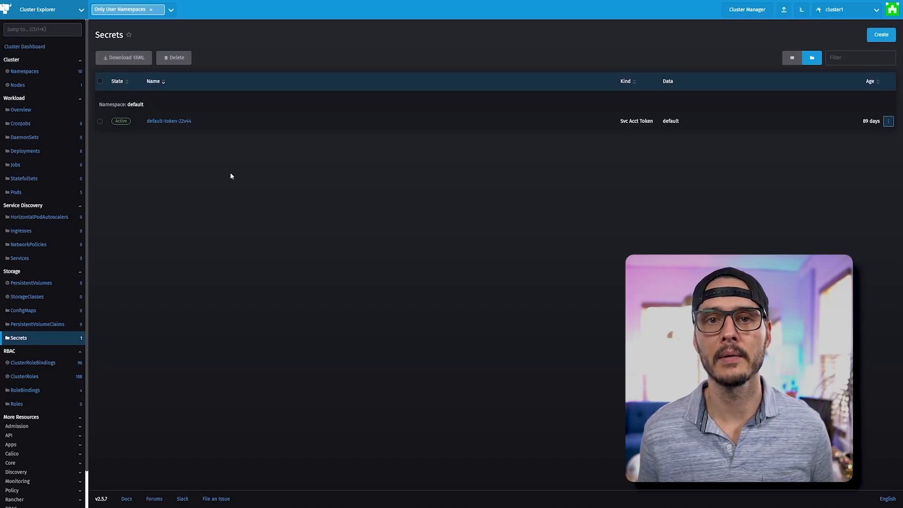
Step: View the ClusterRoleBindings, ClusterRoles and empty Roles lists, then expand the API resource group
click(33, 362)
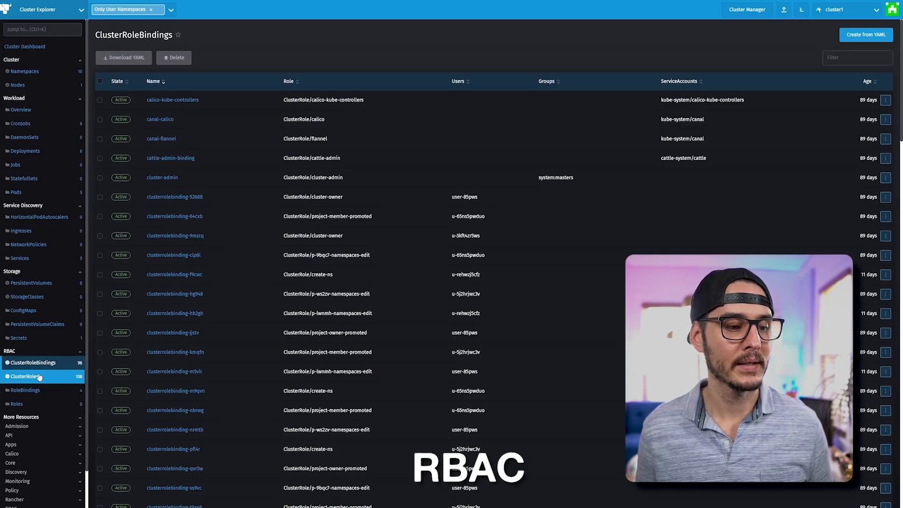
click(25, 376)
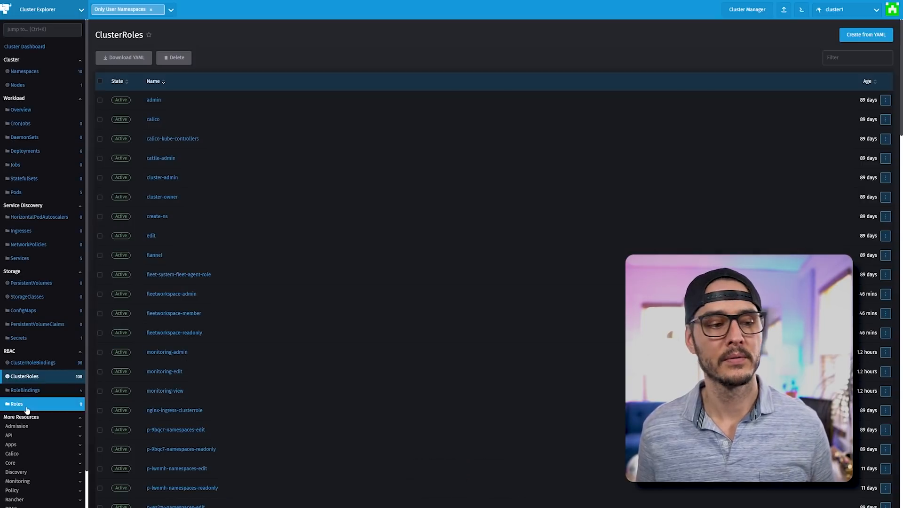
click(16, 403)
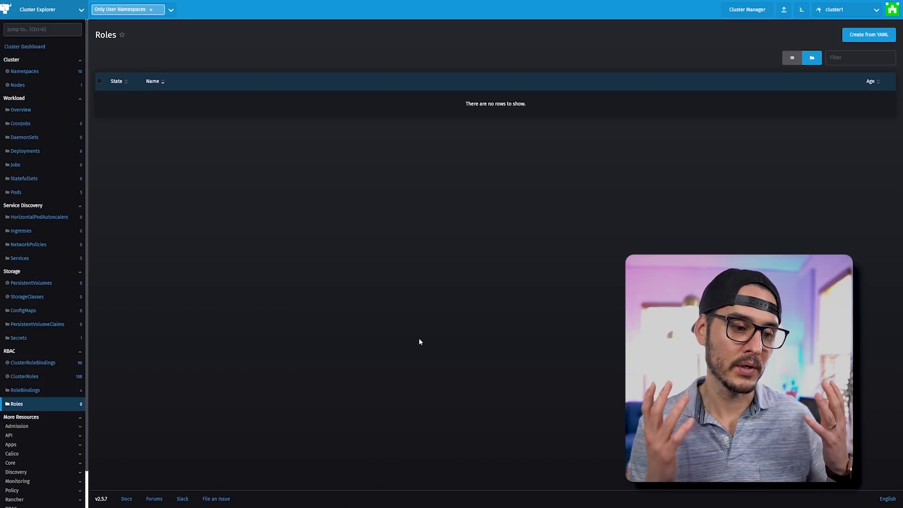
scroll(down, 3)
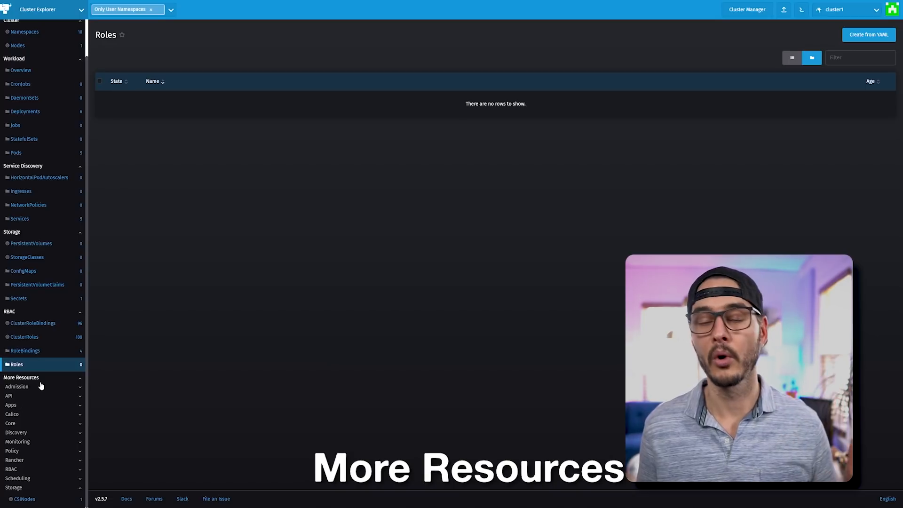
click(8, 396)
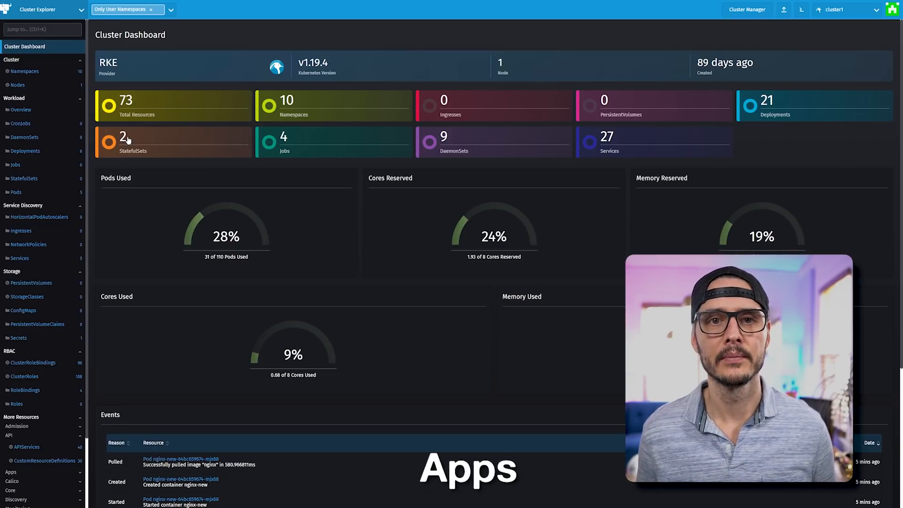
click(40, 9)
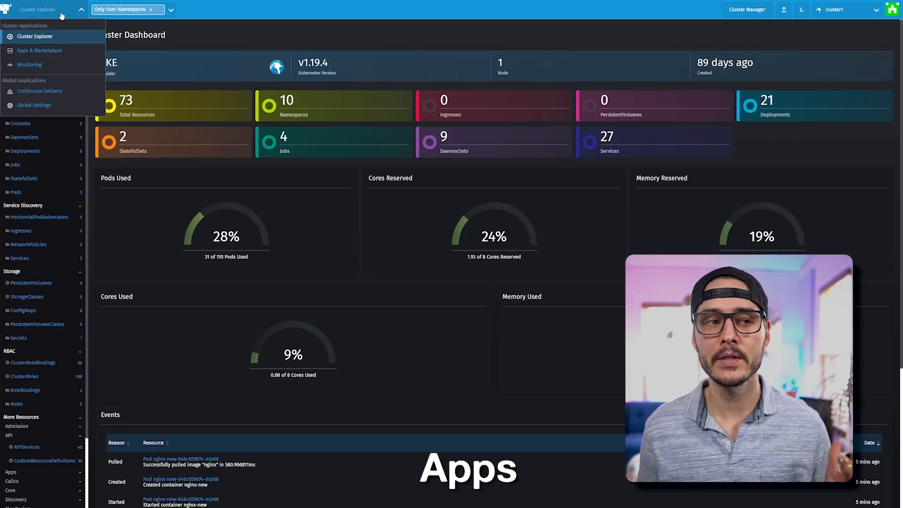
mouse_move(39, 50)
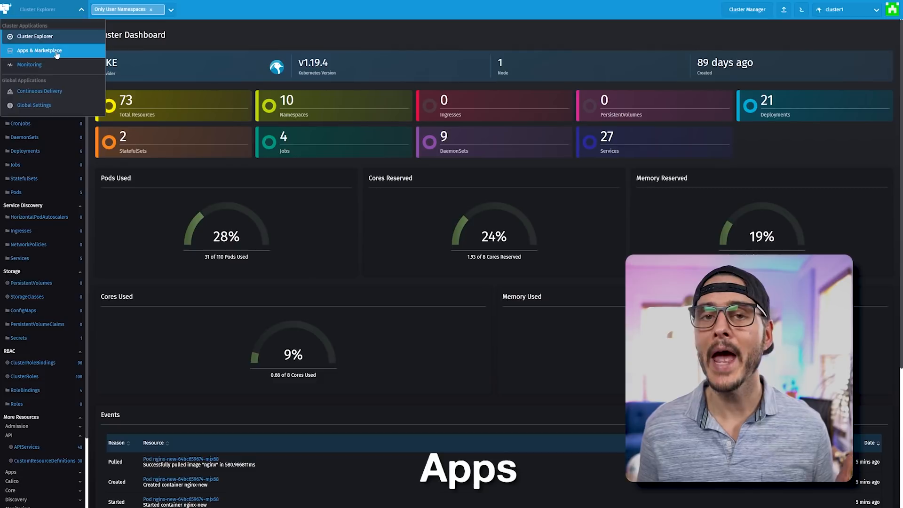
click(38, 51)
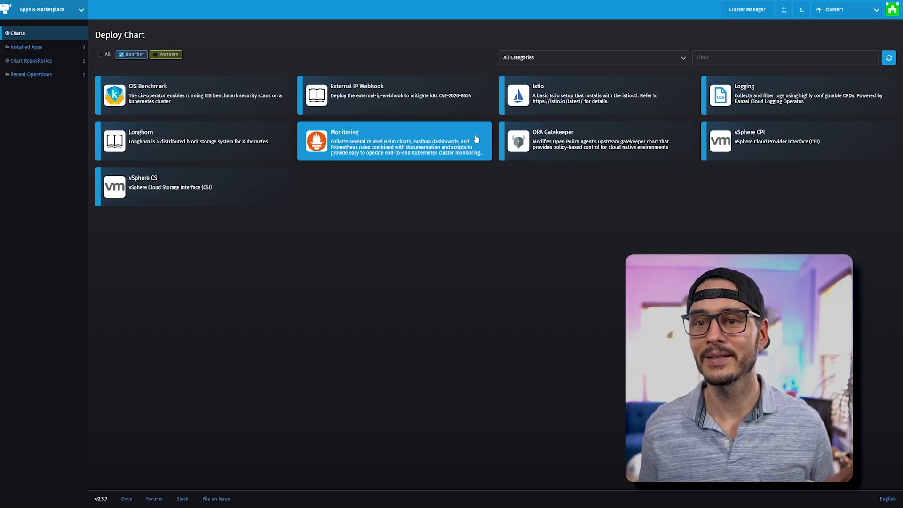
mouse_move(390, 249)
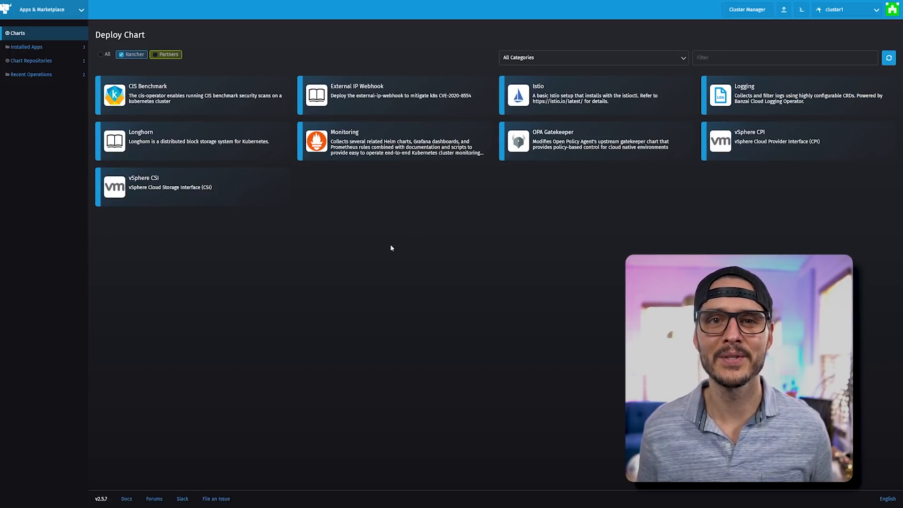
mouse_move(411, 263)
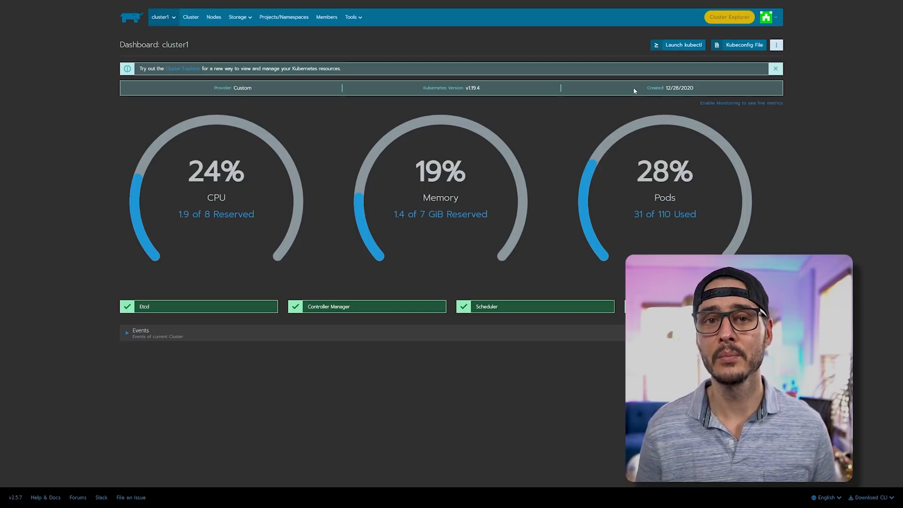
click(729, 17)
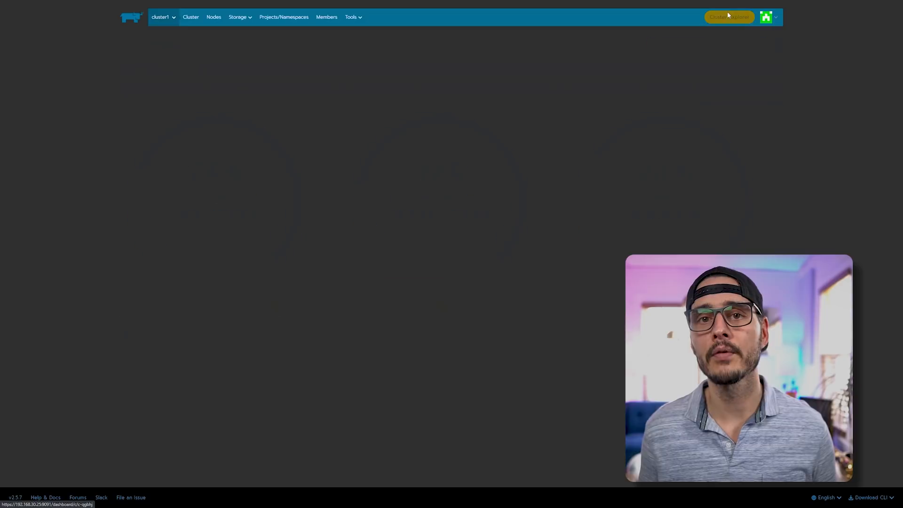
click(729, 17)
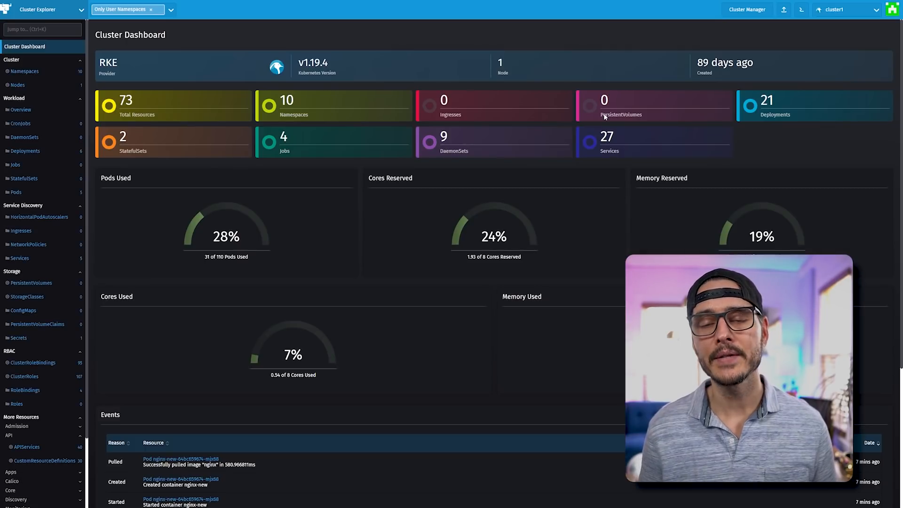